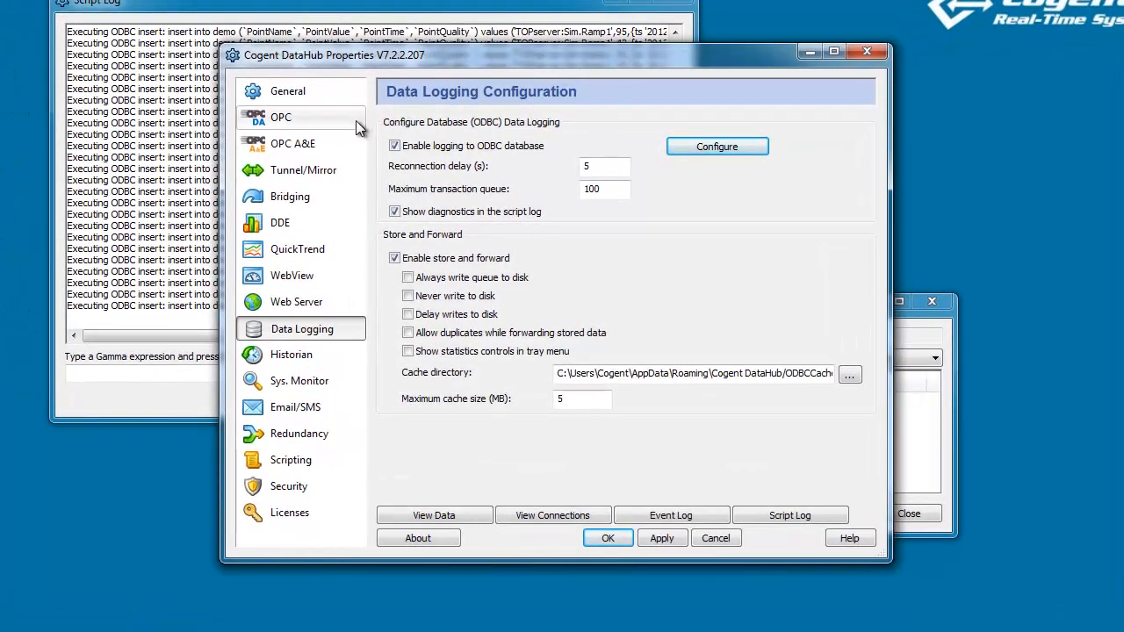
# Load the existing MySQL_Cogent demo logging action in the ODBC data logging setup
pyautogui.click(281, 115)
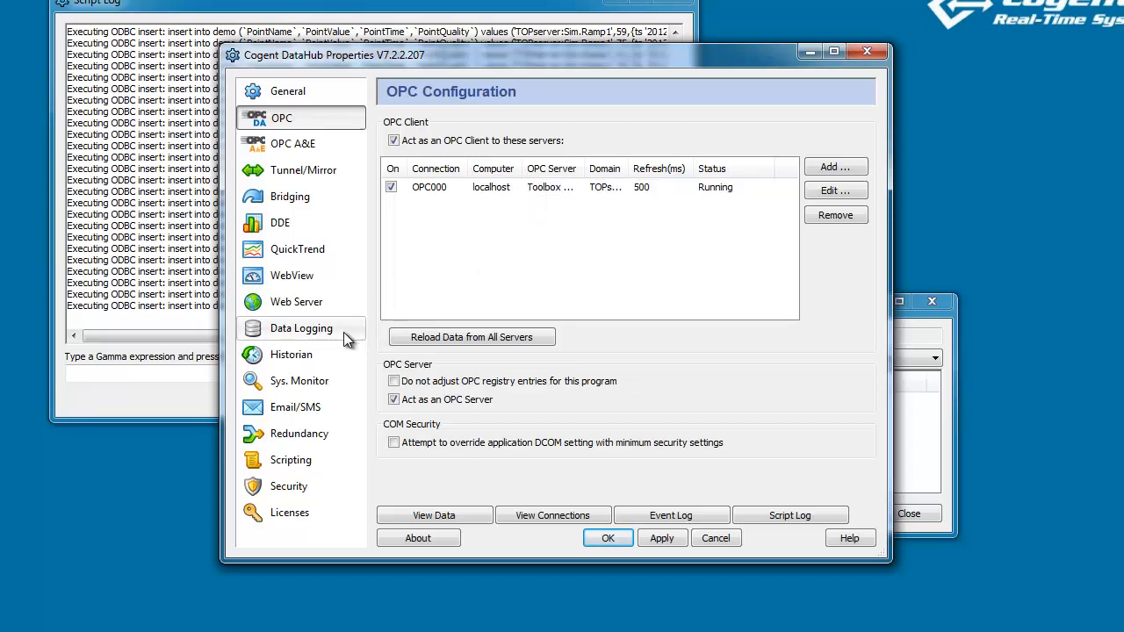
pyautogui.click(302, 328)
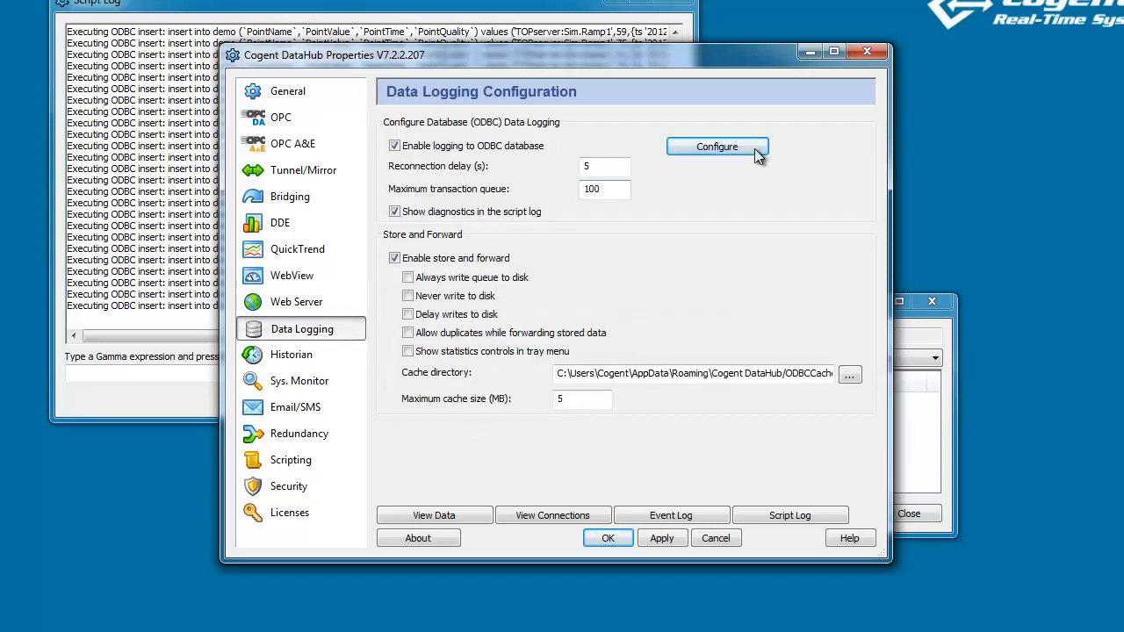
pyautogui.click(717, 147)
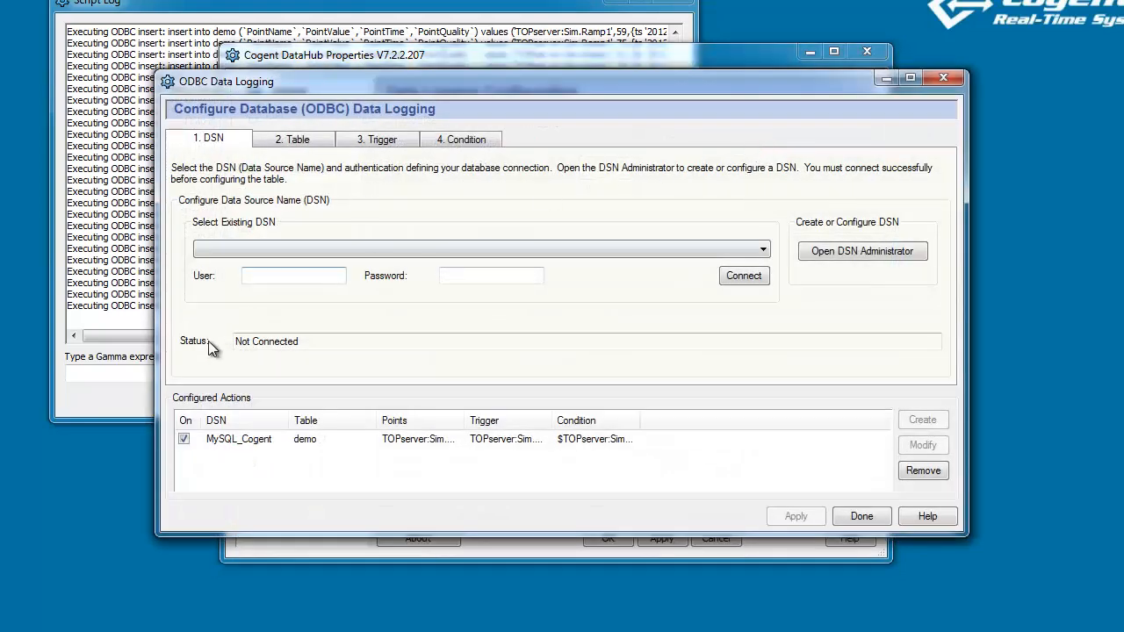
pyautogui.click(239, 439)
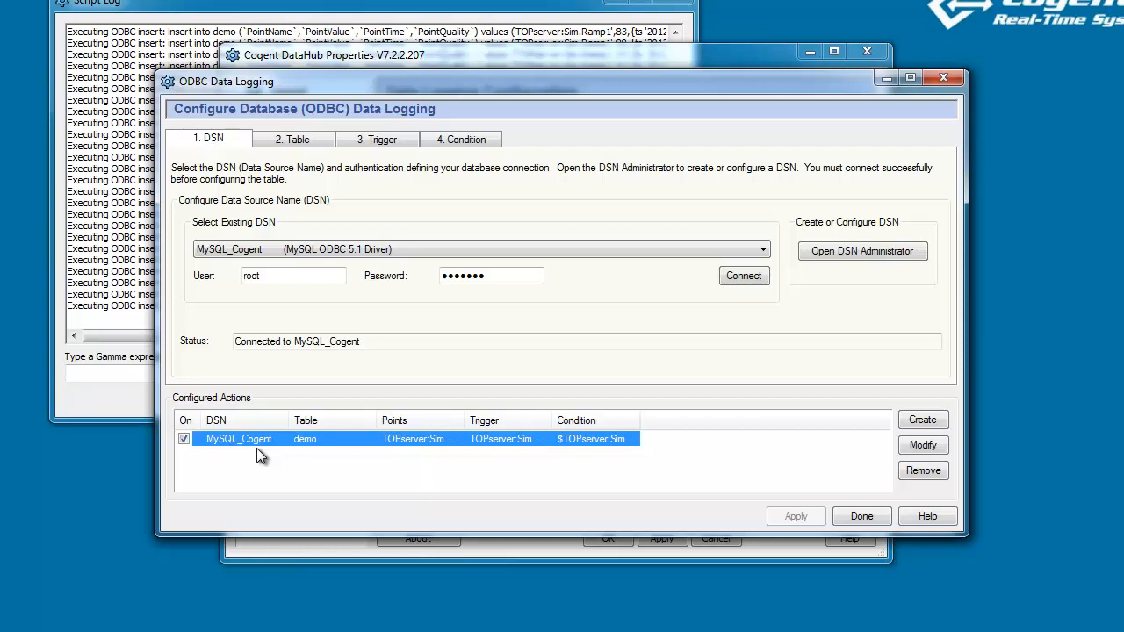
pyautogui.moveTo(367, 376)
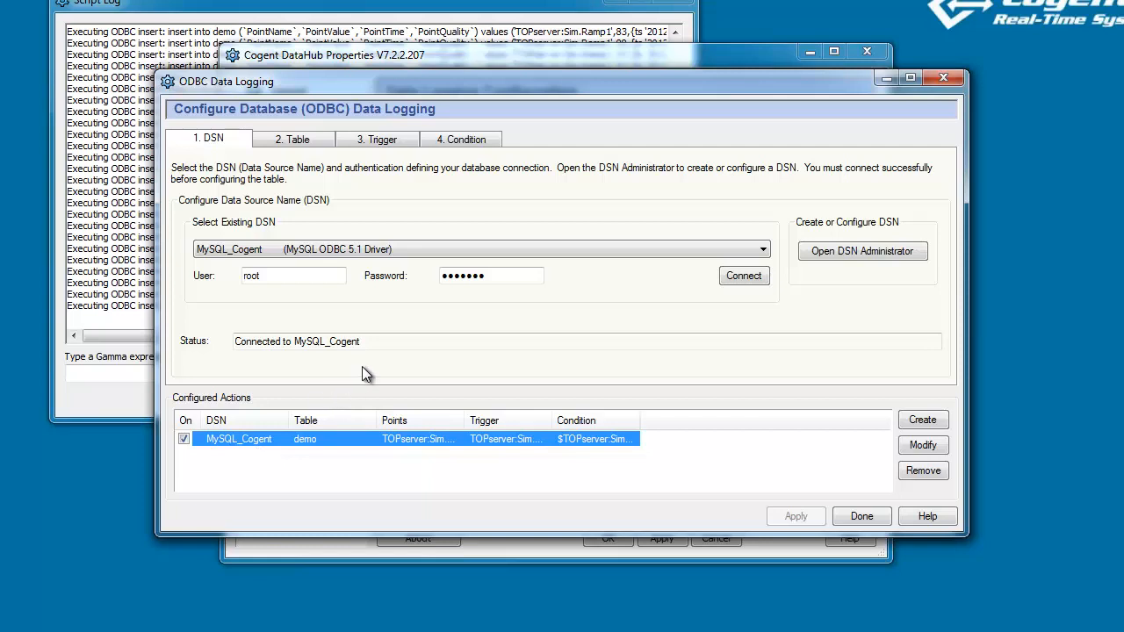
# Review the demo action's table and trigger settings (table demo, on Sim.Random1 change)
pyautogui.click(292, 139)
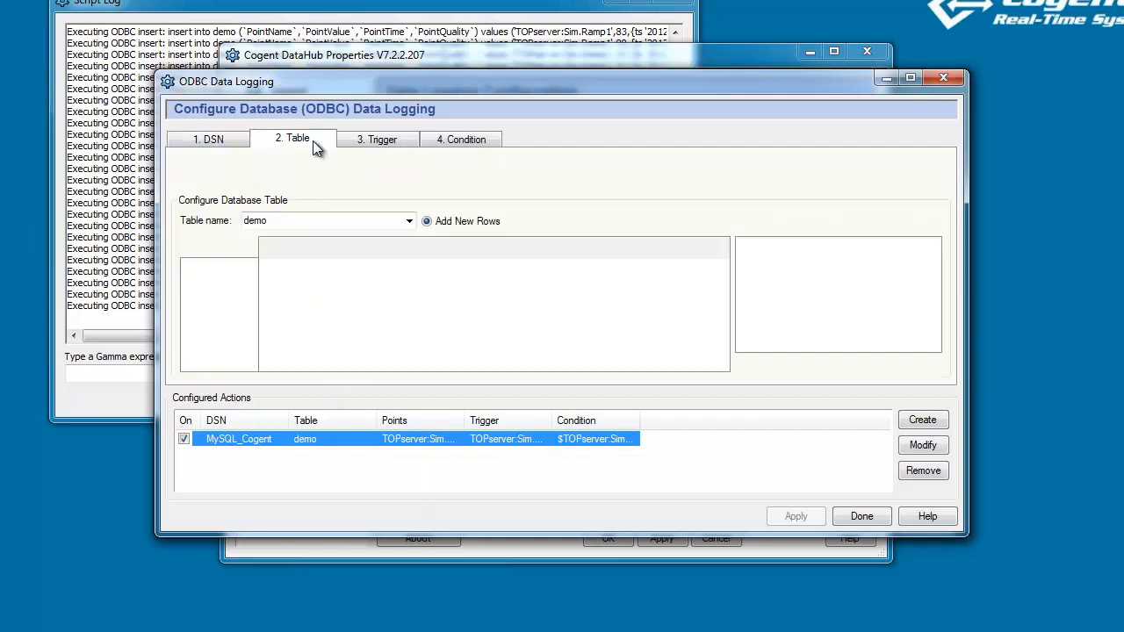
pyautogui.click(379, 139)
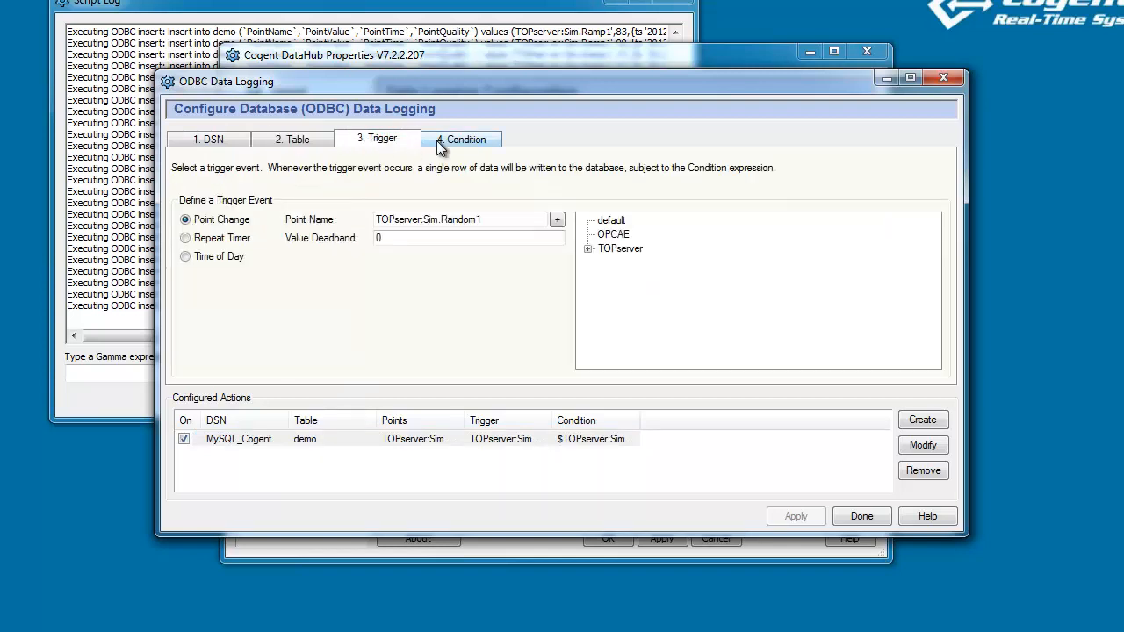
# Choose demo2 as the table name for the logging action
pyautogui.click(291, 139)
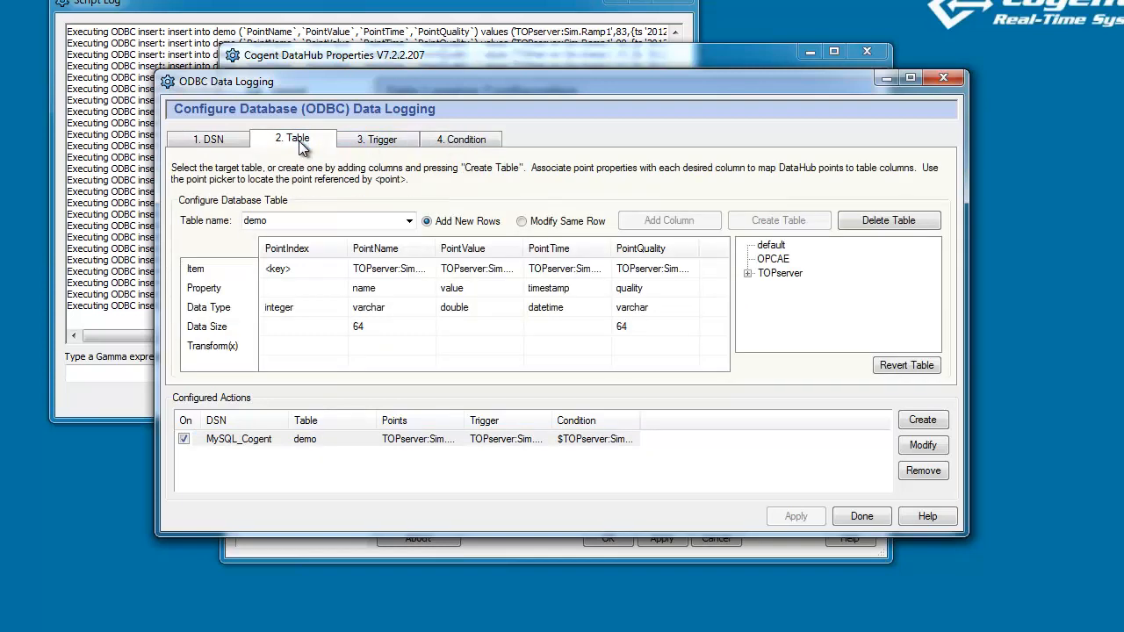
pyautogui.moveTo(416, 197)
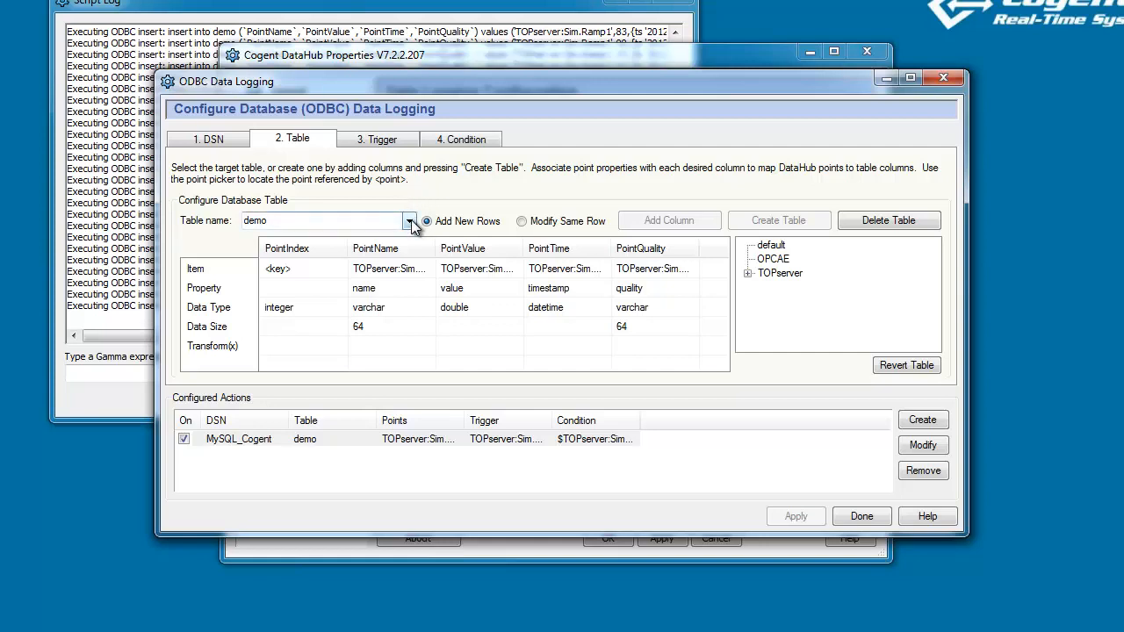
pyautogui.click(407, 221)
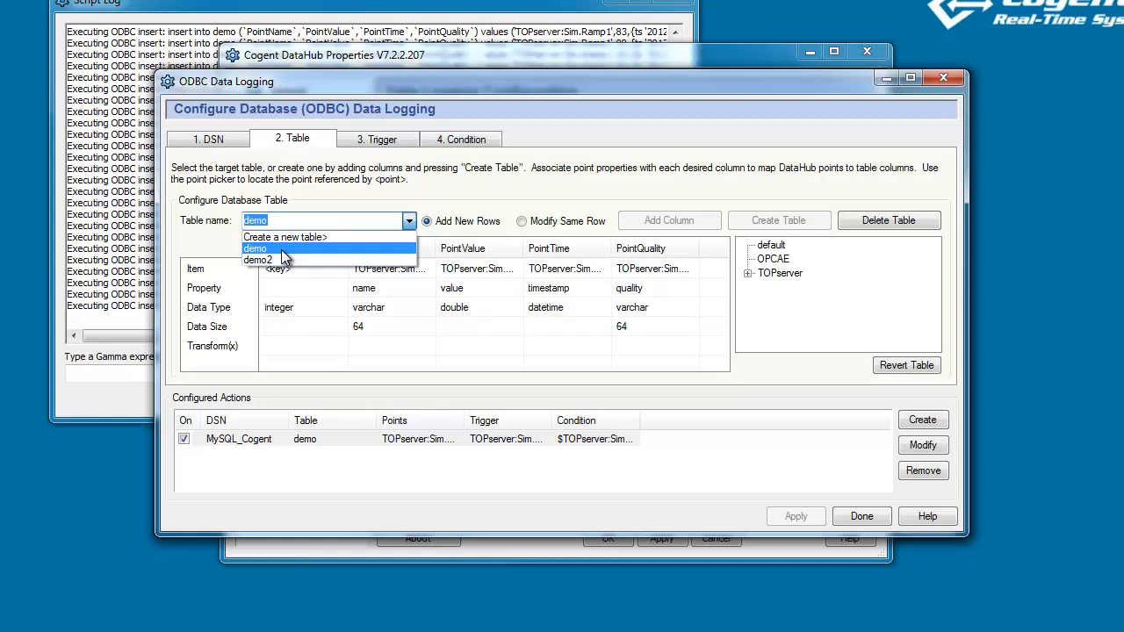
pyautogui.moveTo(284, 260)
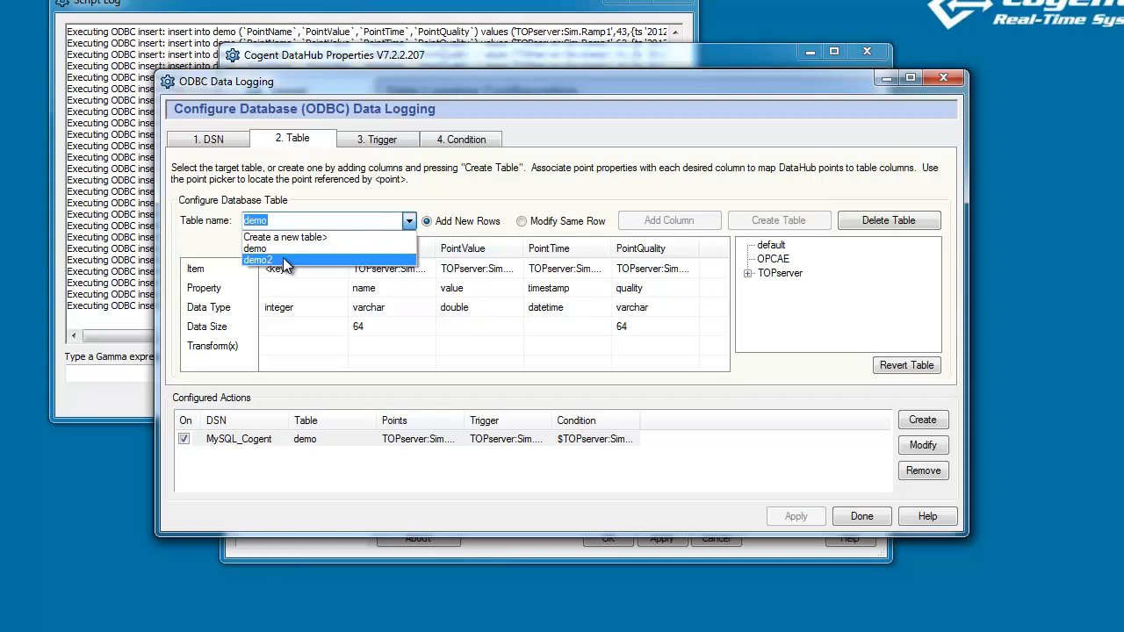
pyautogui.click(259, 260)
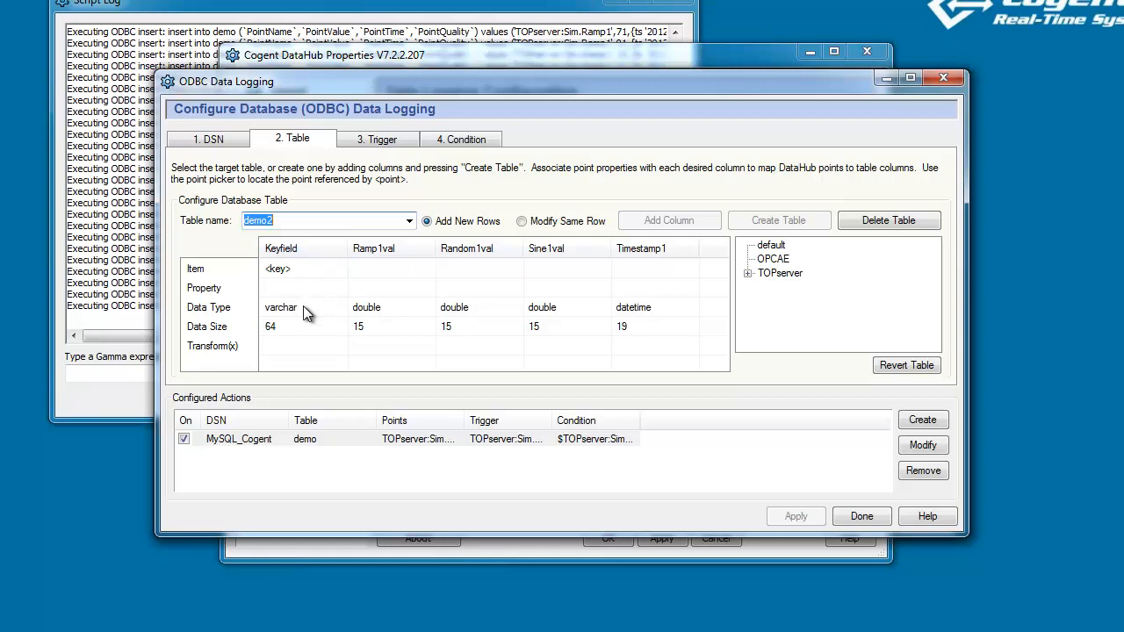
pyautogui.moveTo(306, 292)
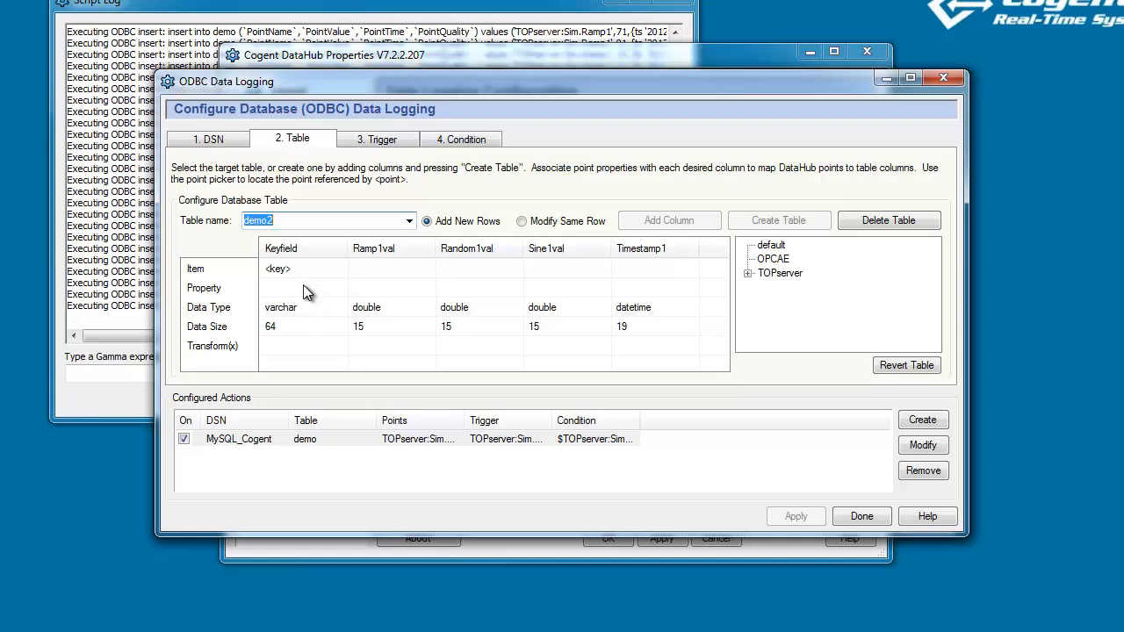
pyautogui.moveTo(376, 288)
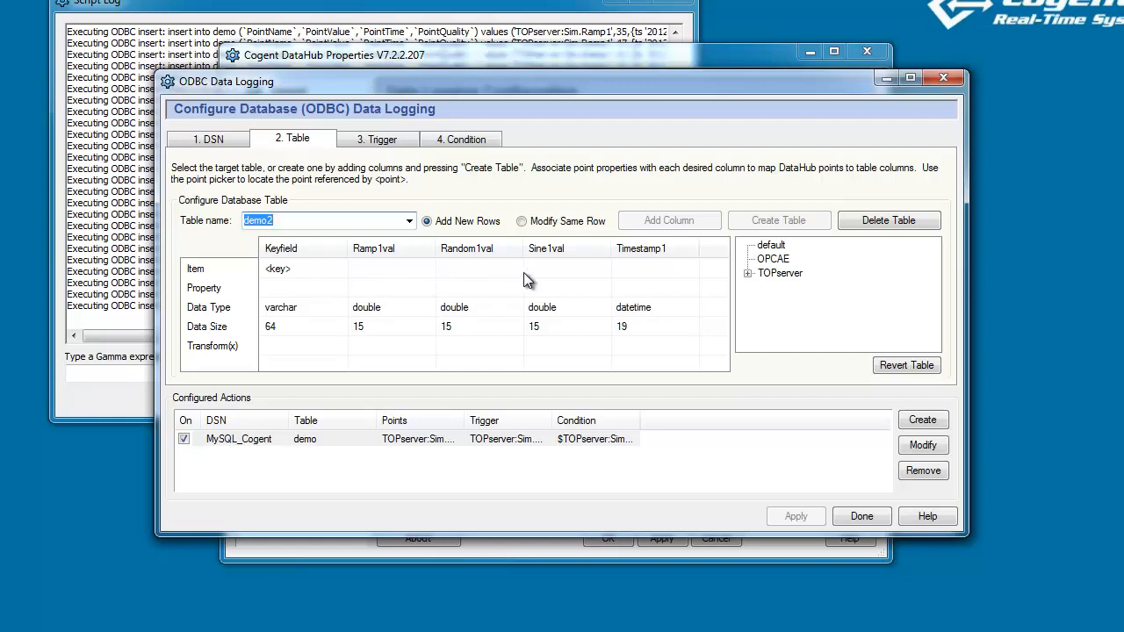
pyautogui.moveTo(658, 285)
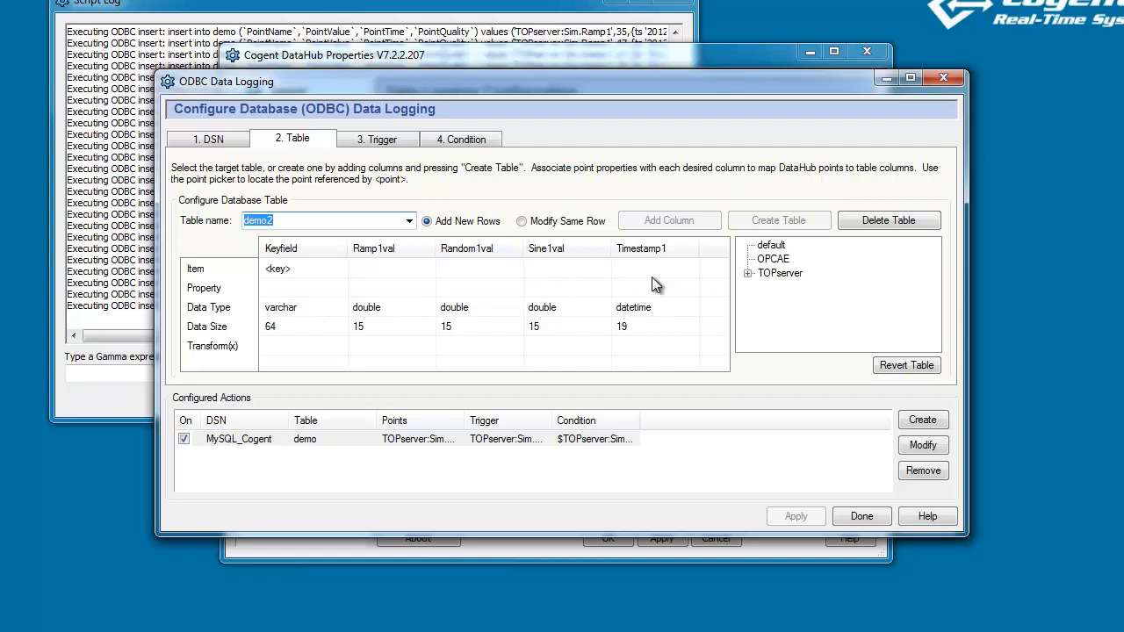
pyautogui.moveTo(493, 242)
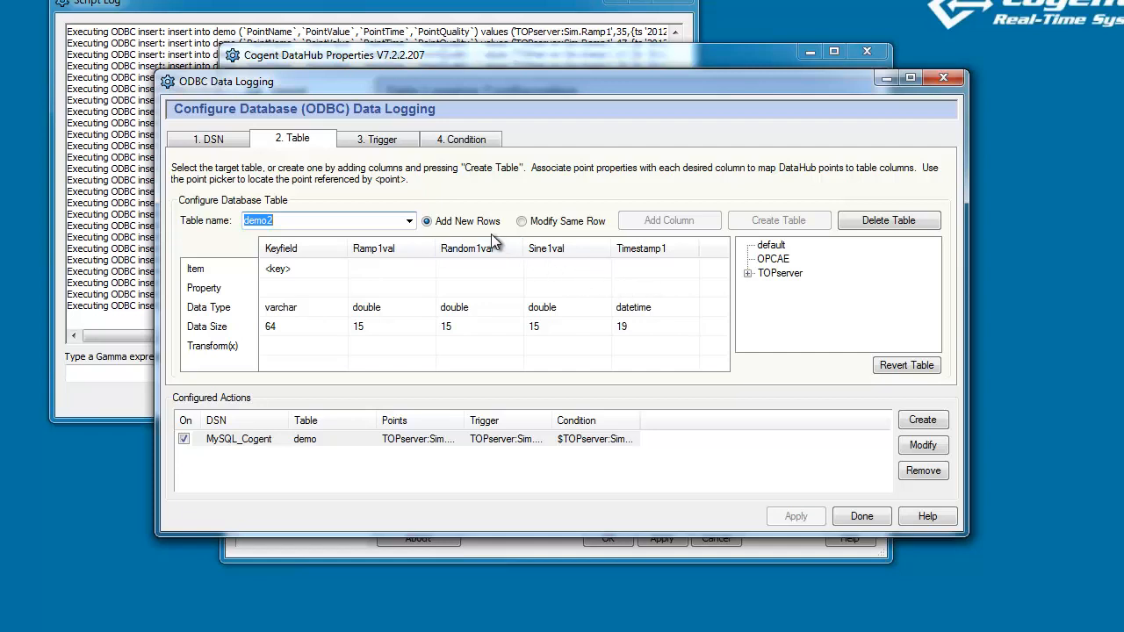
pyautogui.moveTo(473, 235)
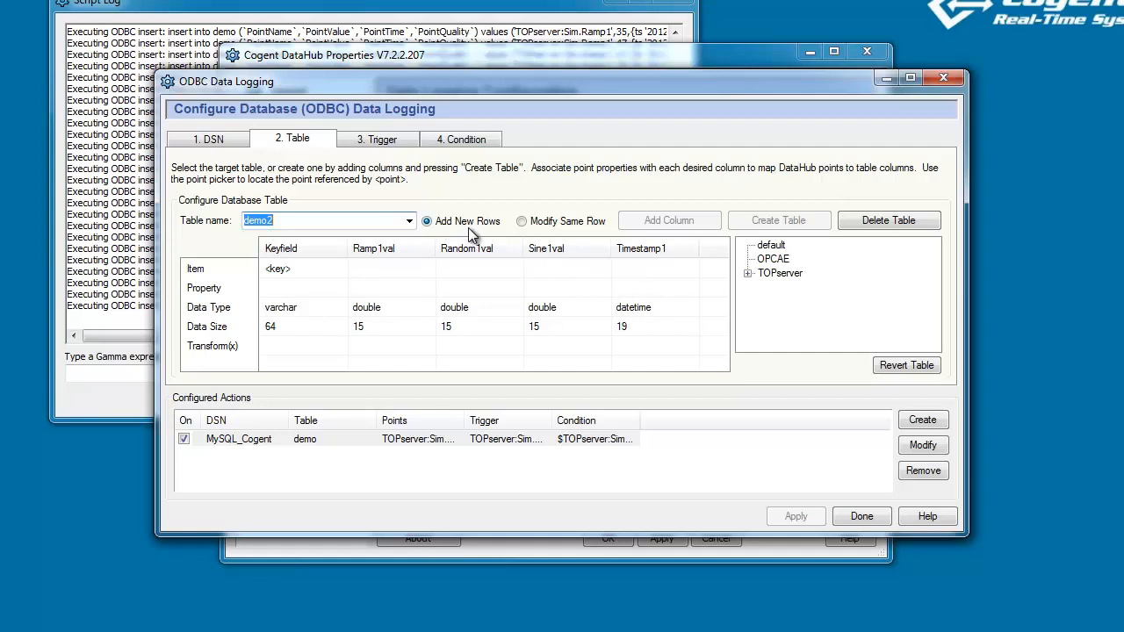
# Select Modify Same Row so logging updates one row instead of adding rows
pyautogui.click(523, 221)
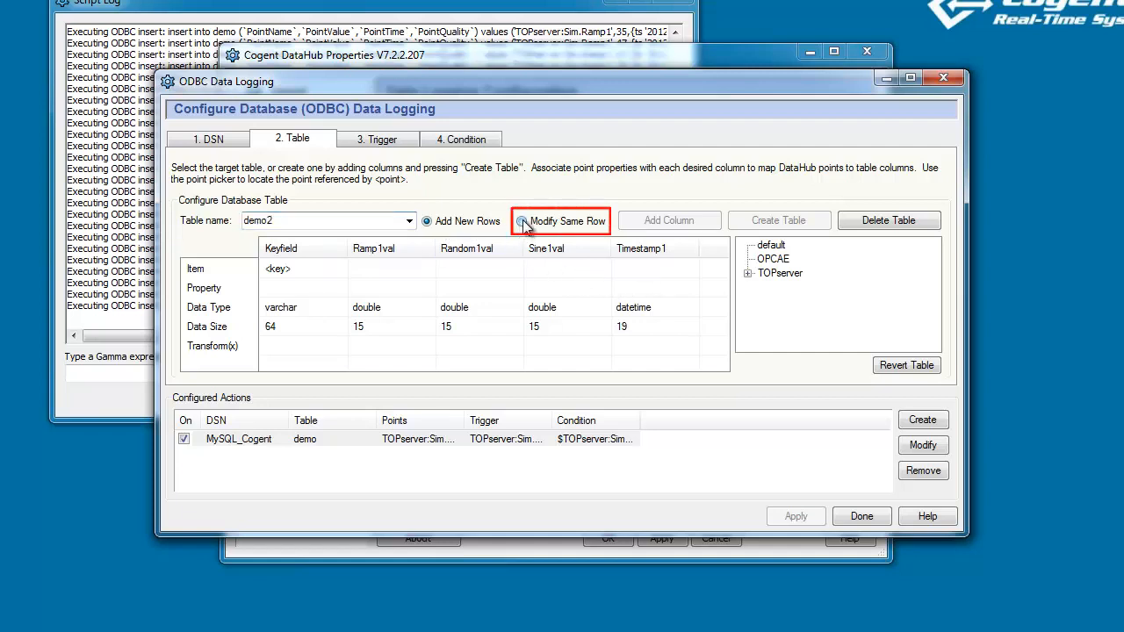
pyautogui.click(523, 221)
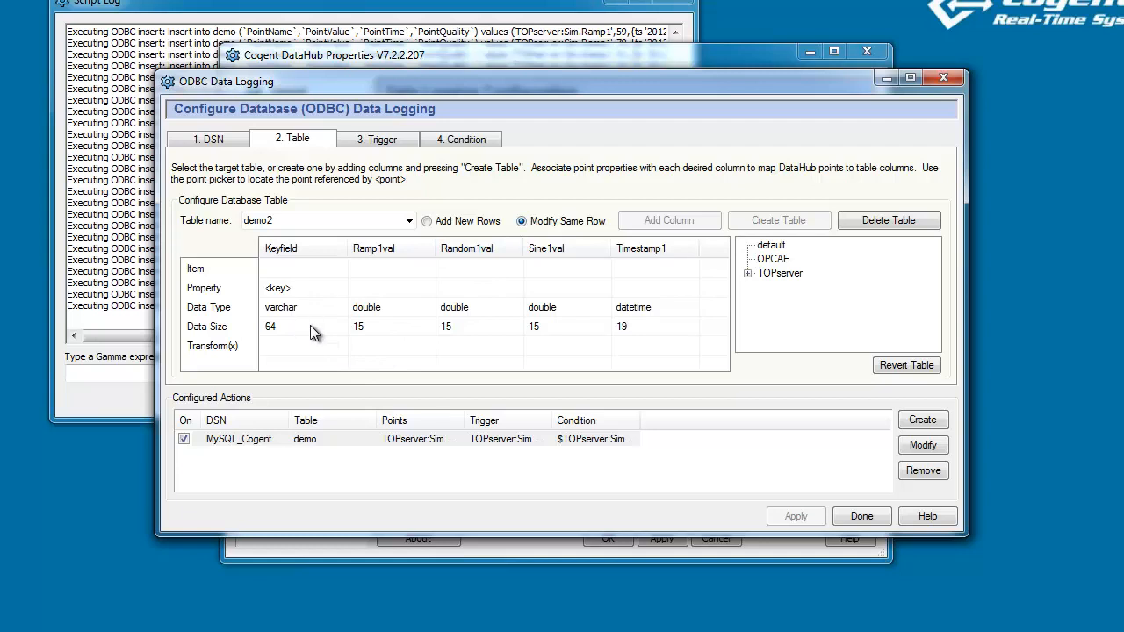
pyautogui.moveTo(316, 333)
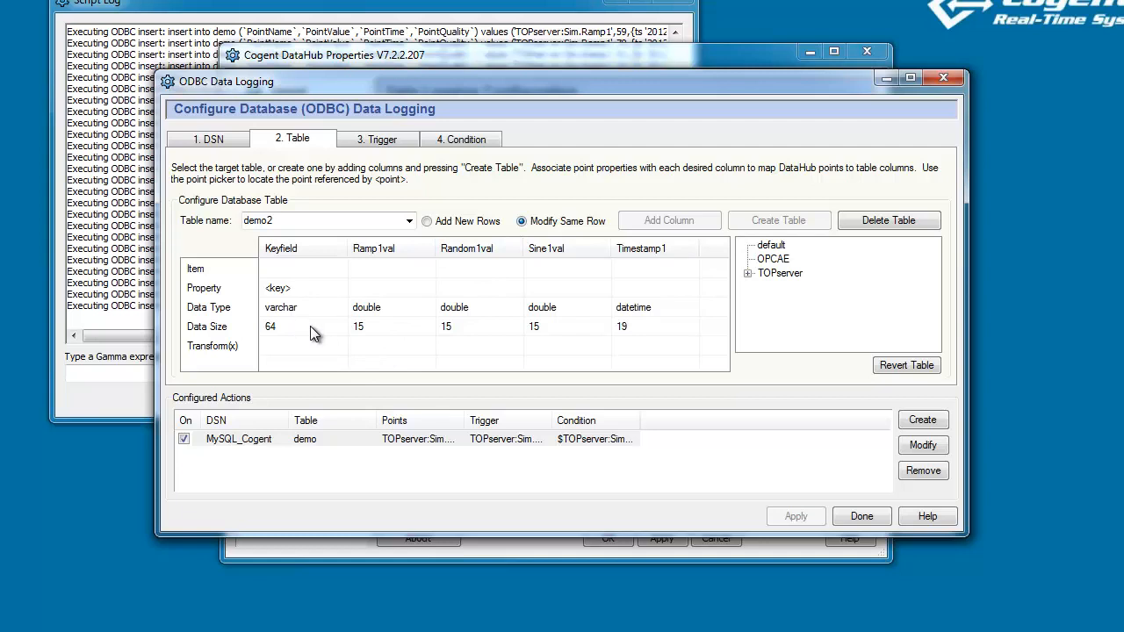
pyautogui.moveTo(288, 270)
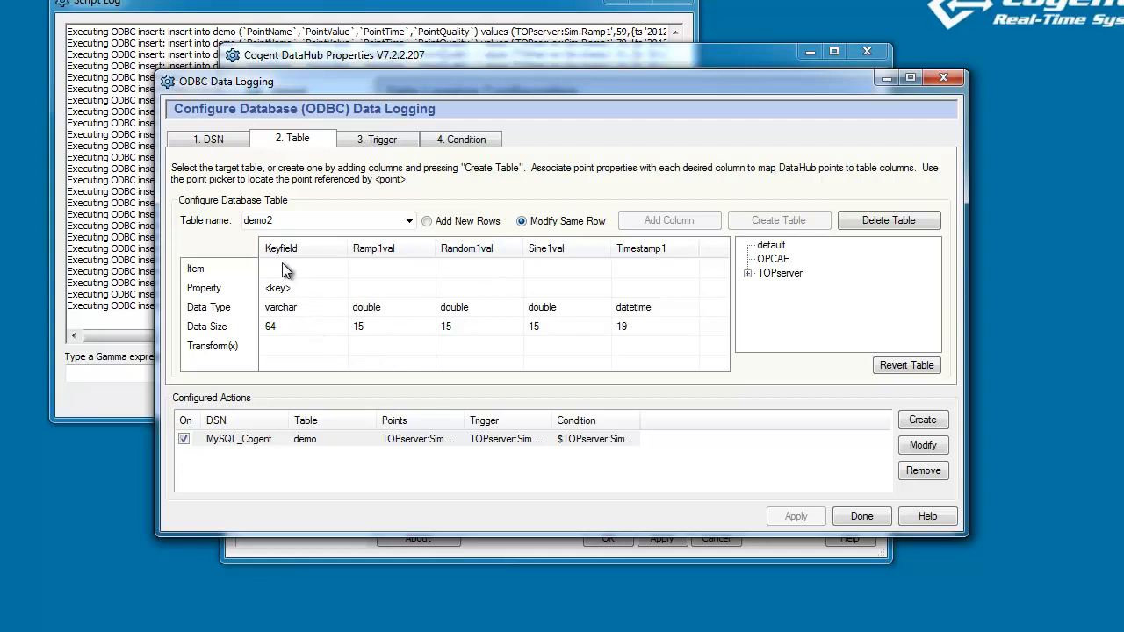
pyautogui.moveTo(277, 274)
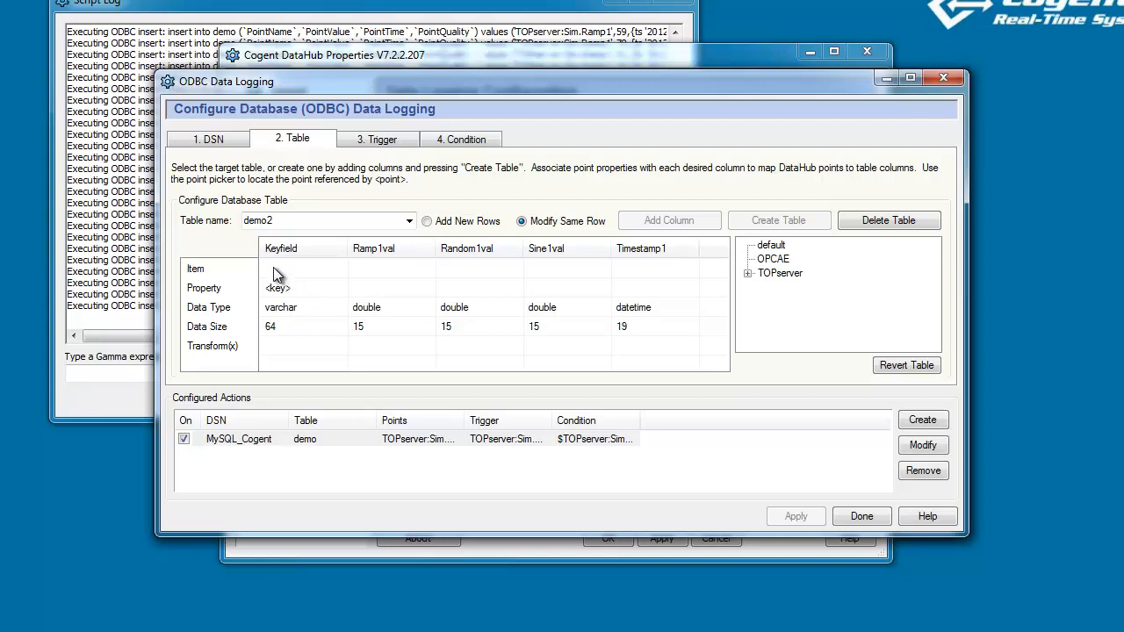
# Enter Range1 as the item for the Keyfield column
pyautogui.click(302, 269)
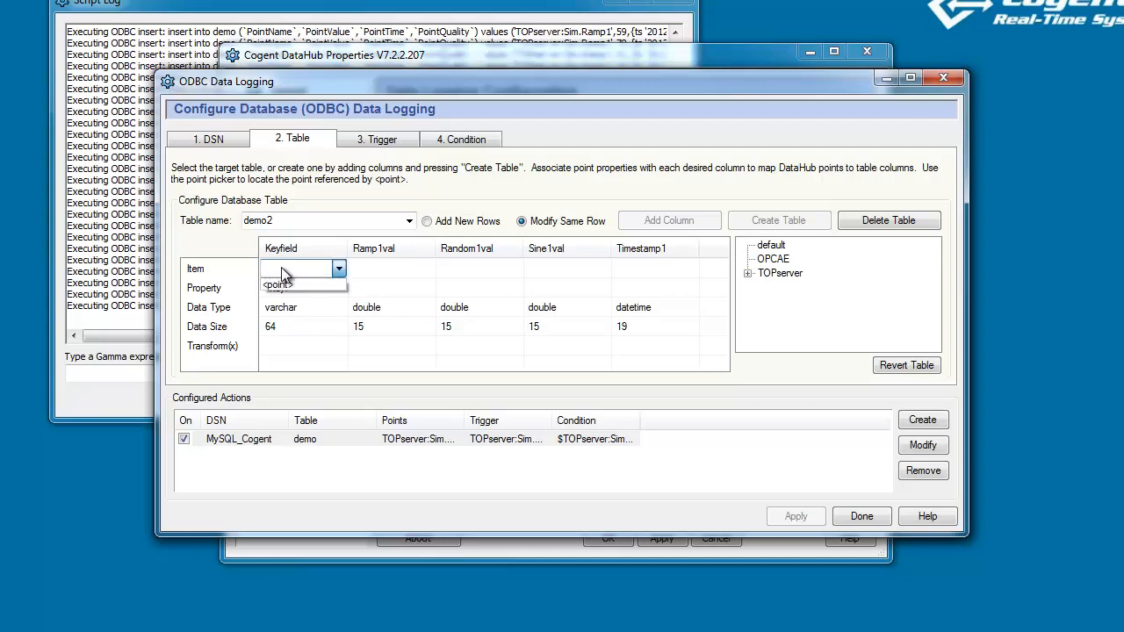
pyautogui.click(339, 267)
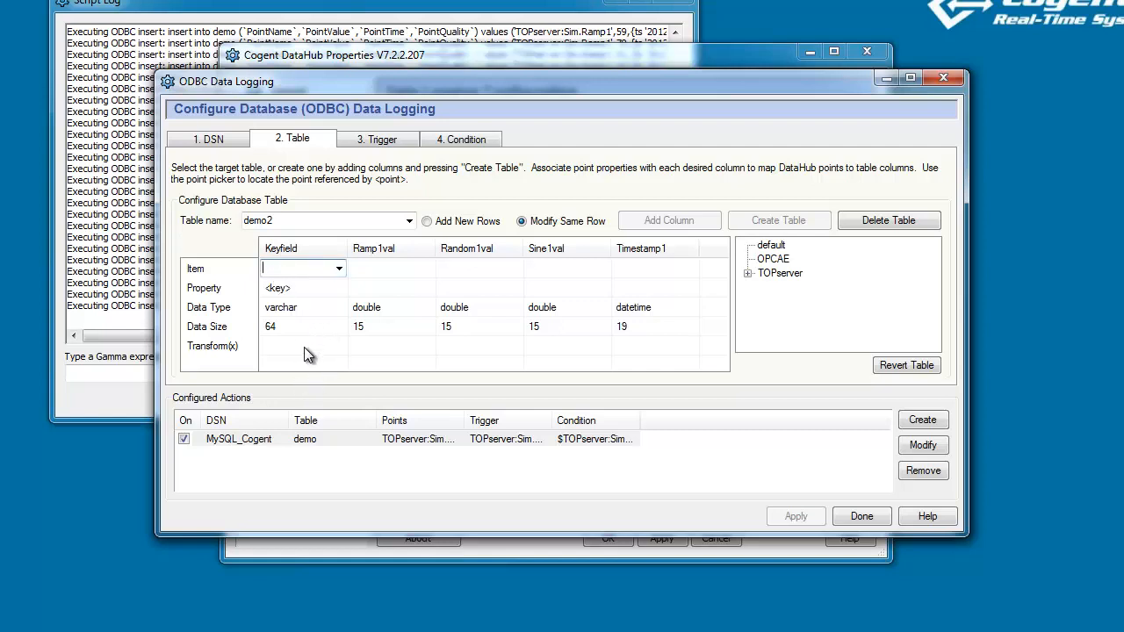
pyautogui.write('Range1')
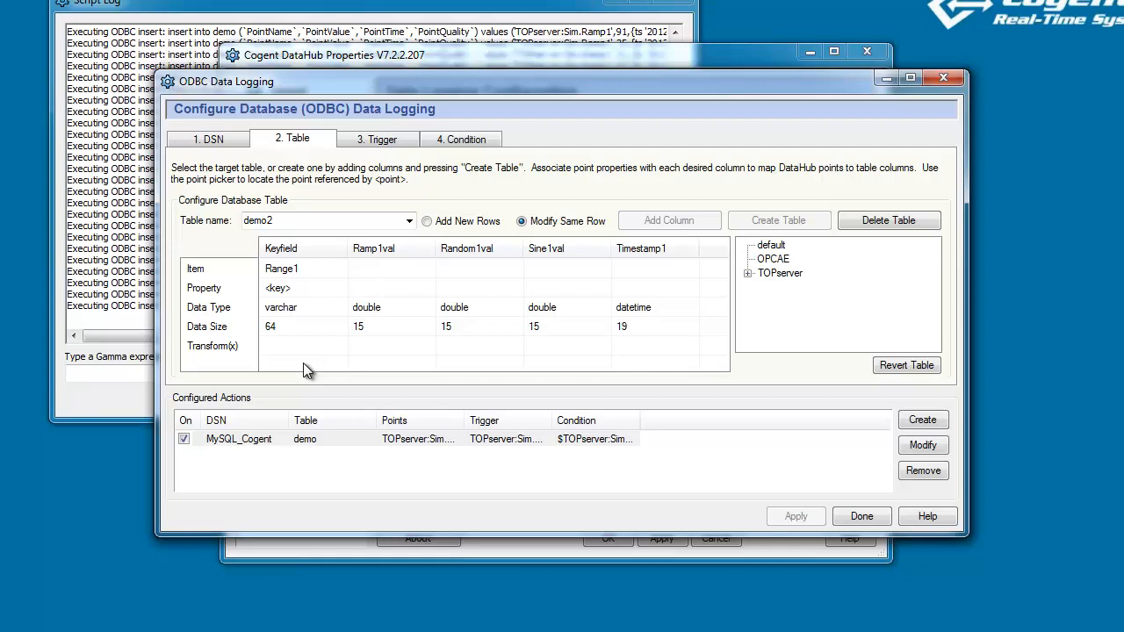
pyautogui.moveTo(384, 277)
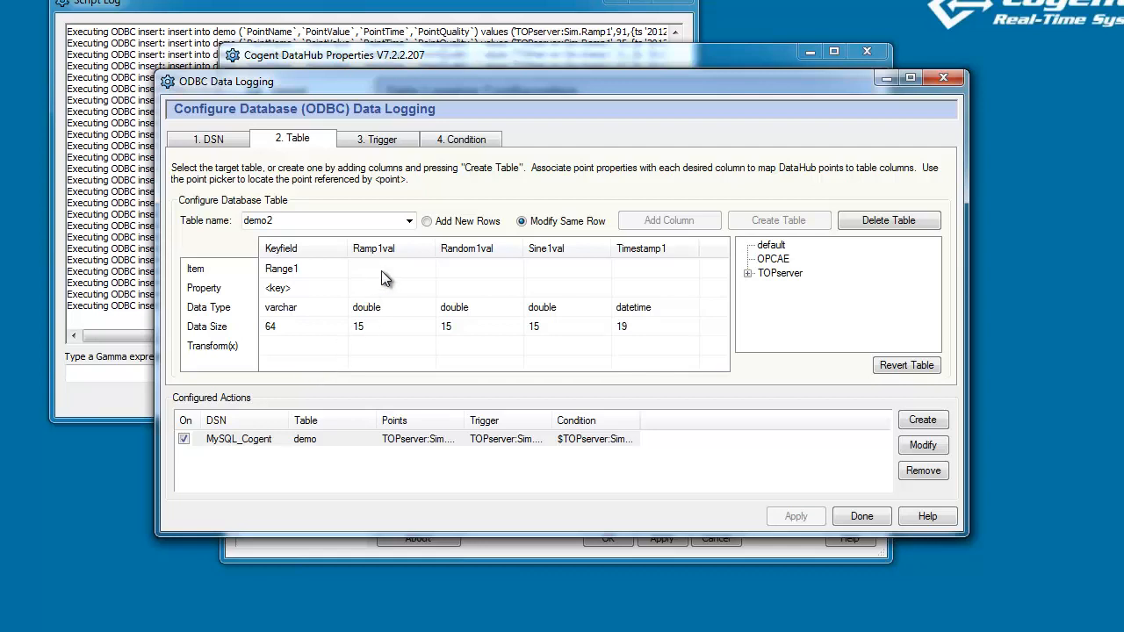
pyautogui.moveTo(523, 285)
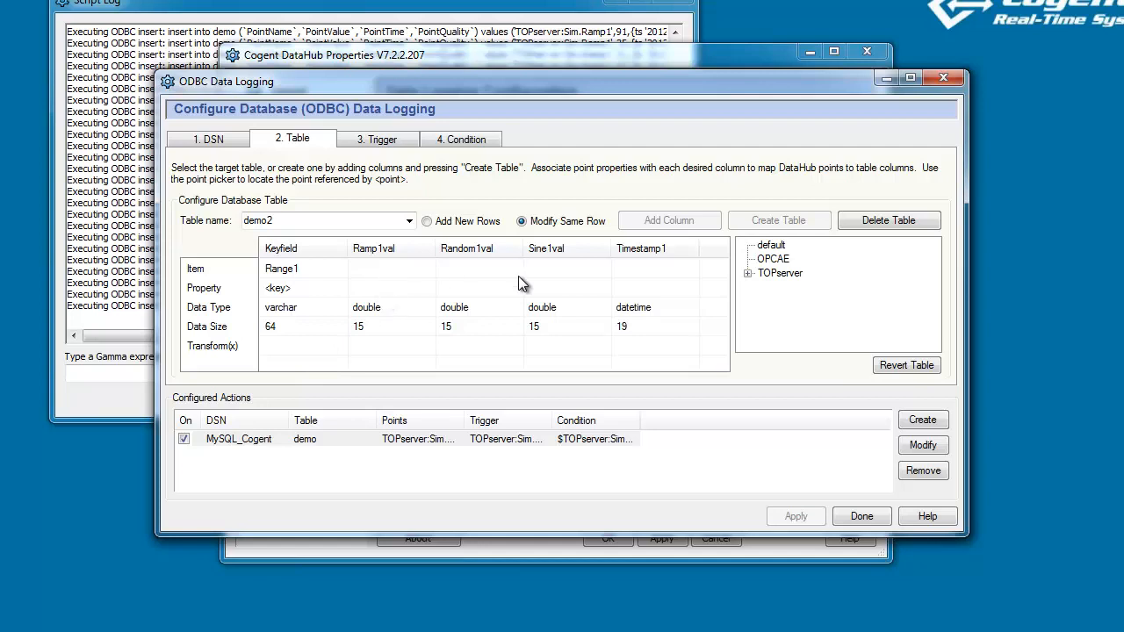
# Map TOPserver Sim Ramp1, Random1 and Sine1 to Ramp1val, Random1val and Sine1val, each logging value
pyautogui.click(748, 274)
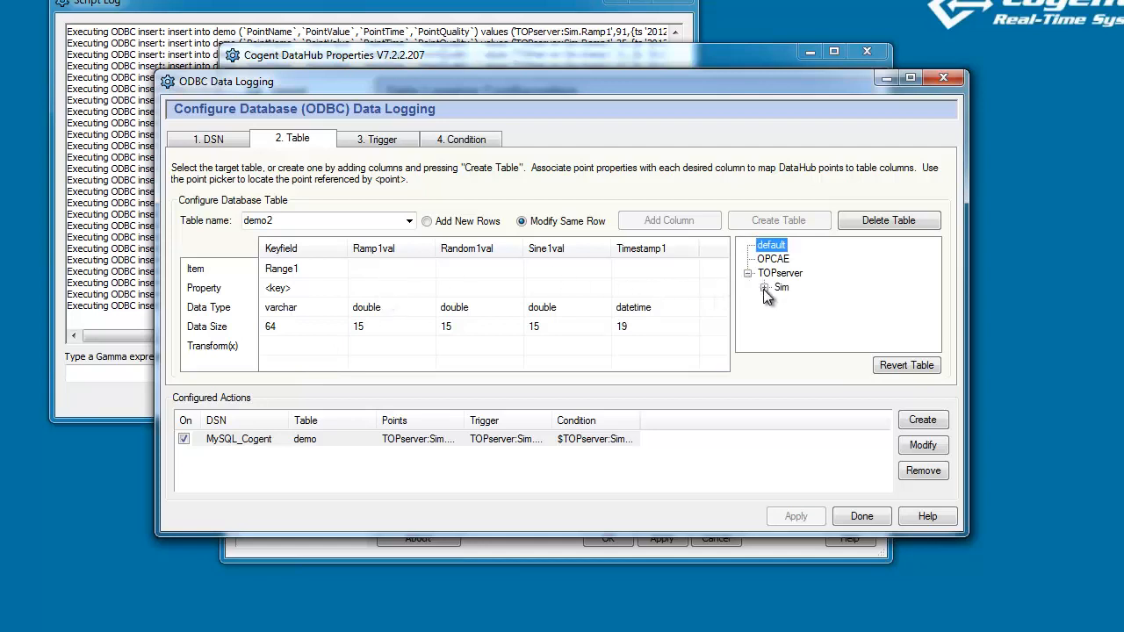
pyautogui.click(760, 288)
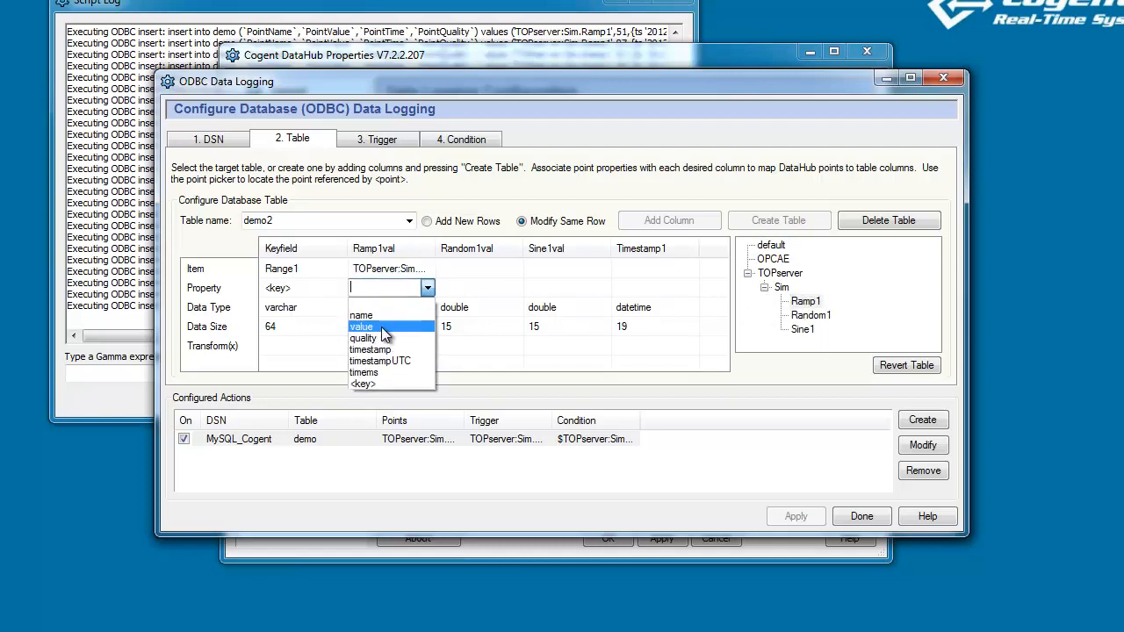
pyautogui.click(361, 338)
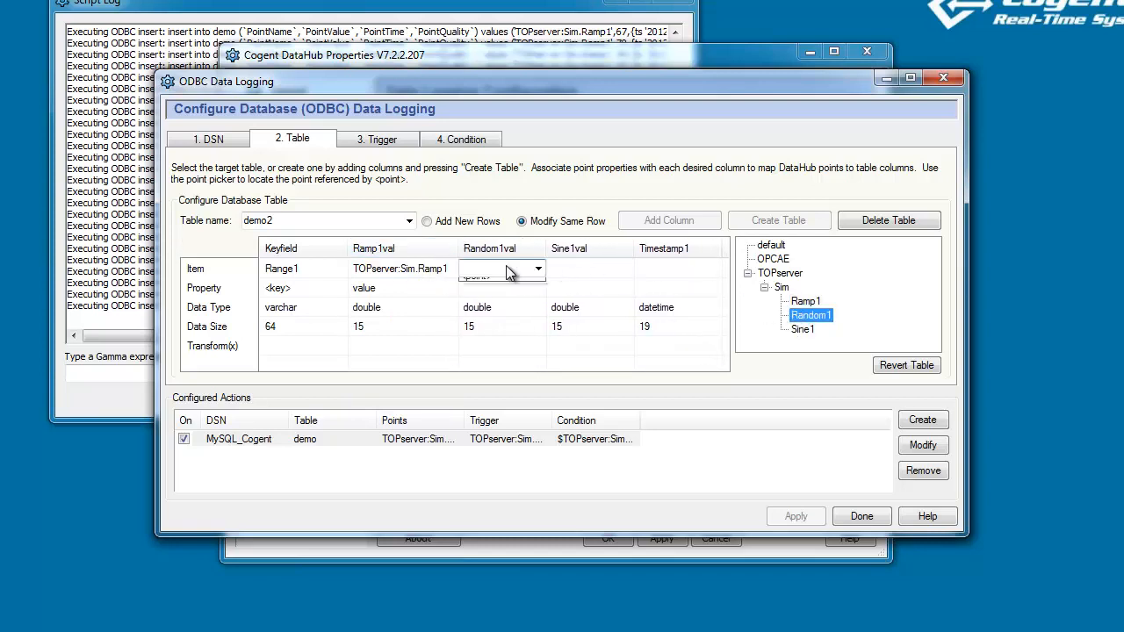
pyautogui.click(537, 288)
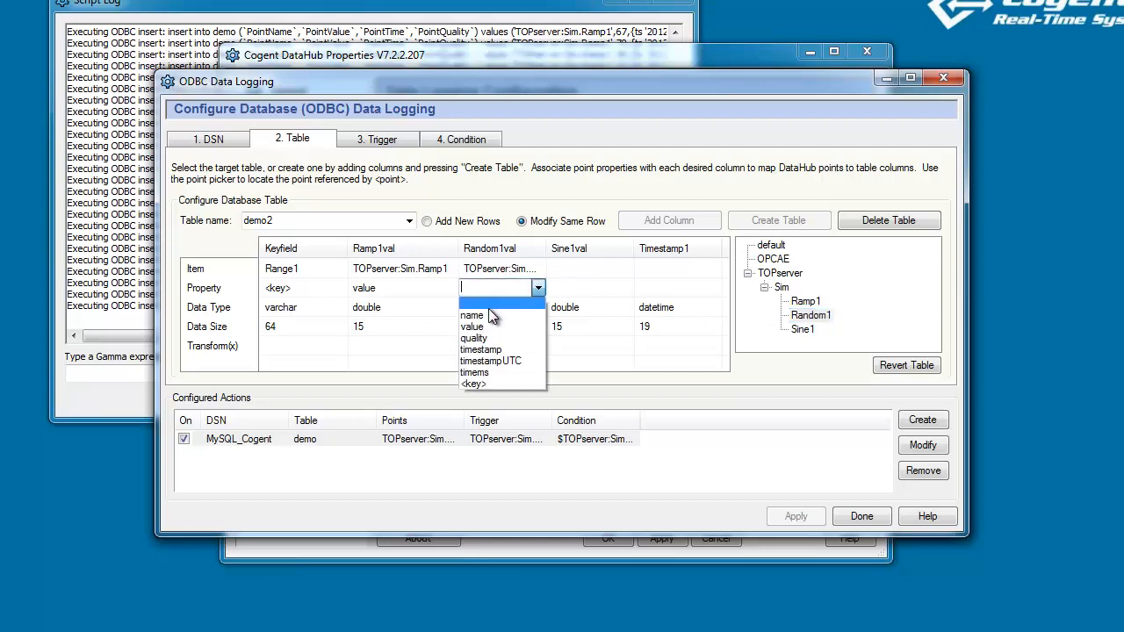
pyautogui.click(472, 325)
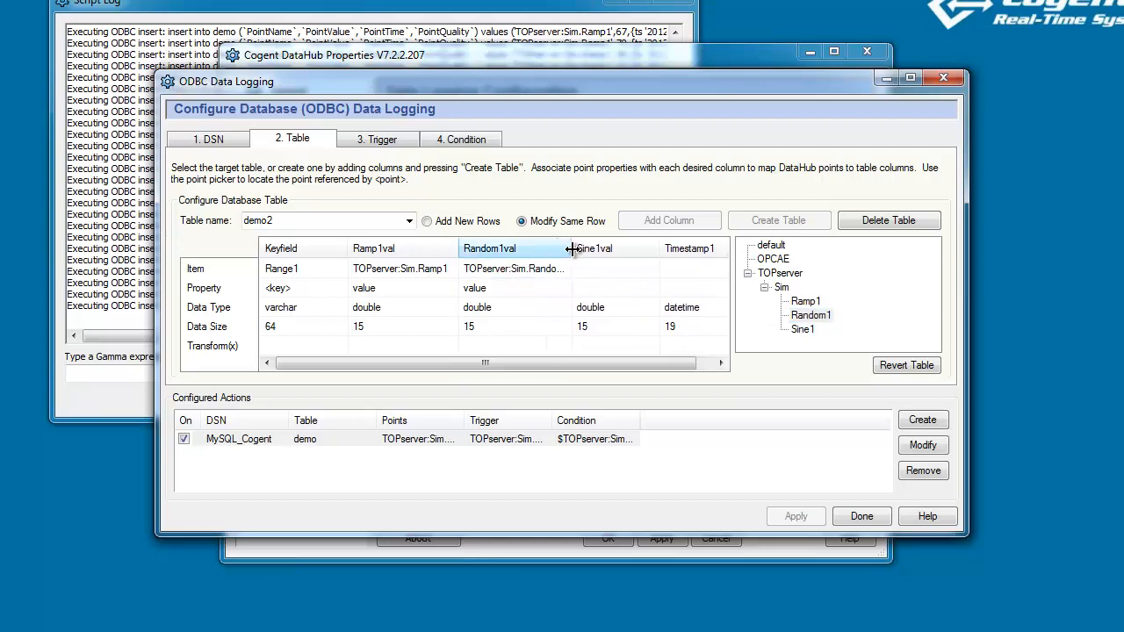
pyautogui.click(800, 329)
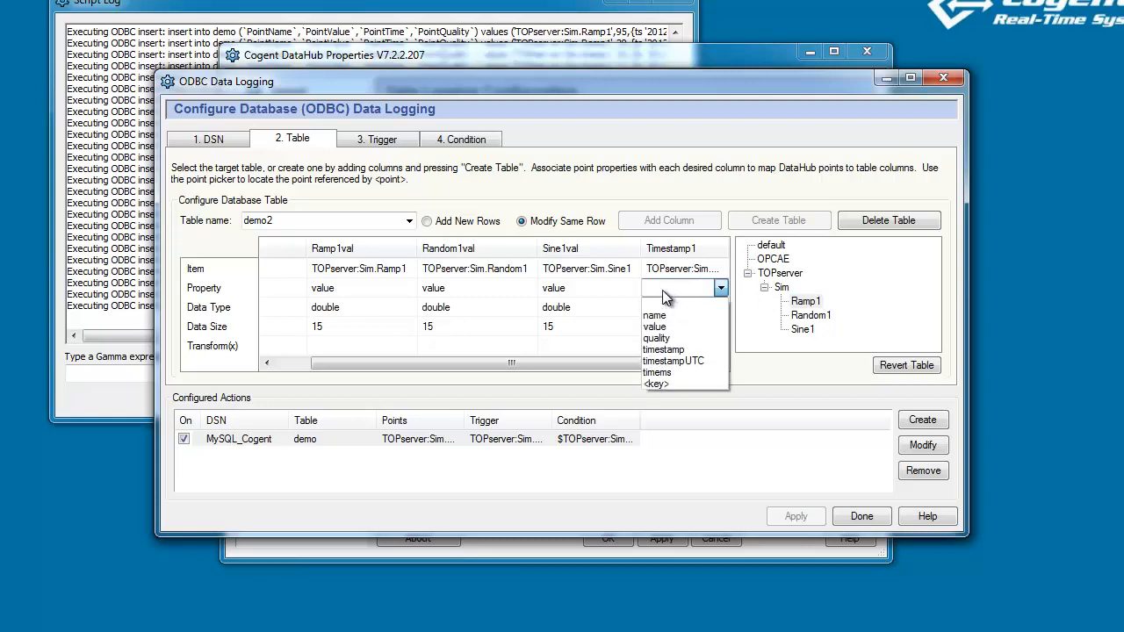
# Set the Timestamp1 column to log the Sine1 point's timestamp
pyautogui.click(664, 350)
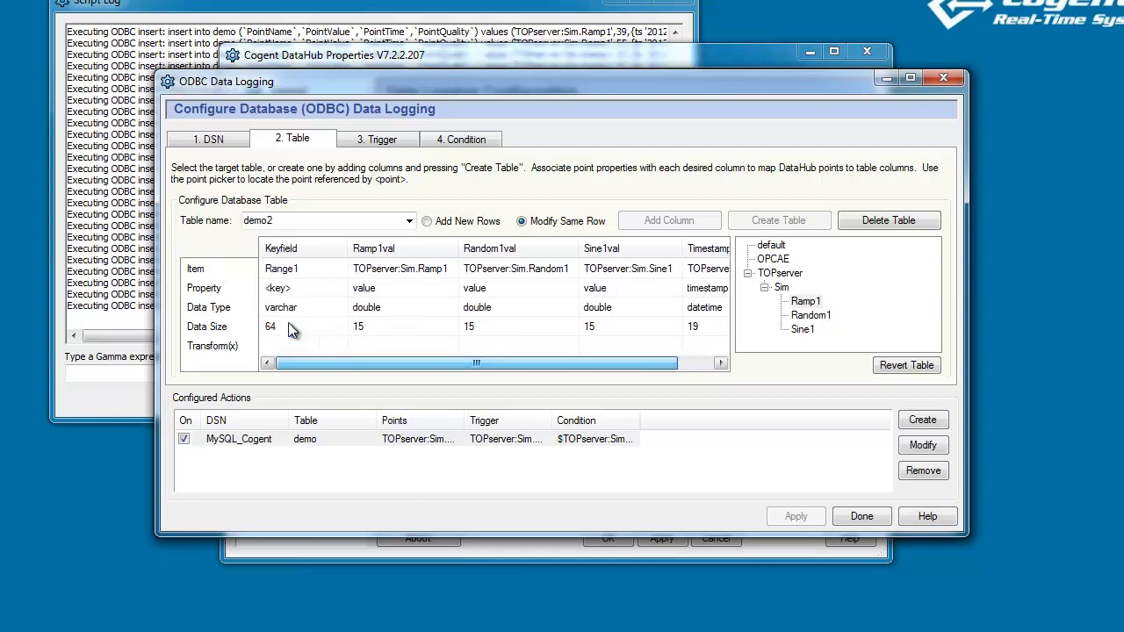
pyautogui.click(521, 222)
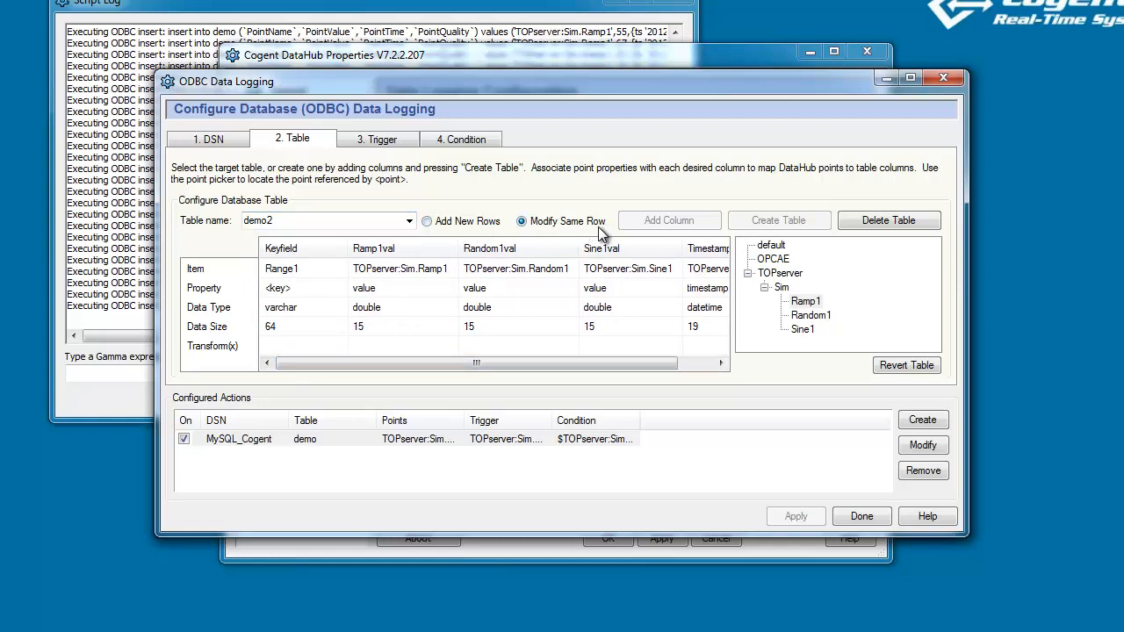
pyautogui.moveTo(446, 244)
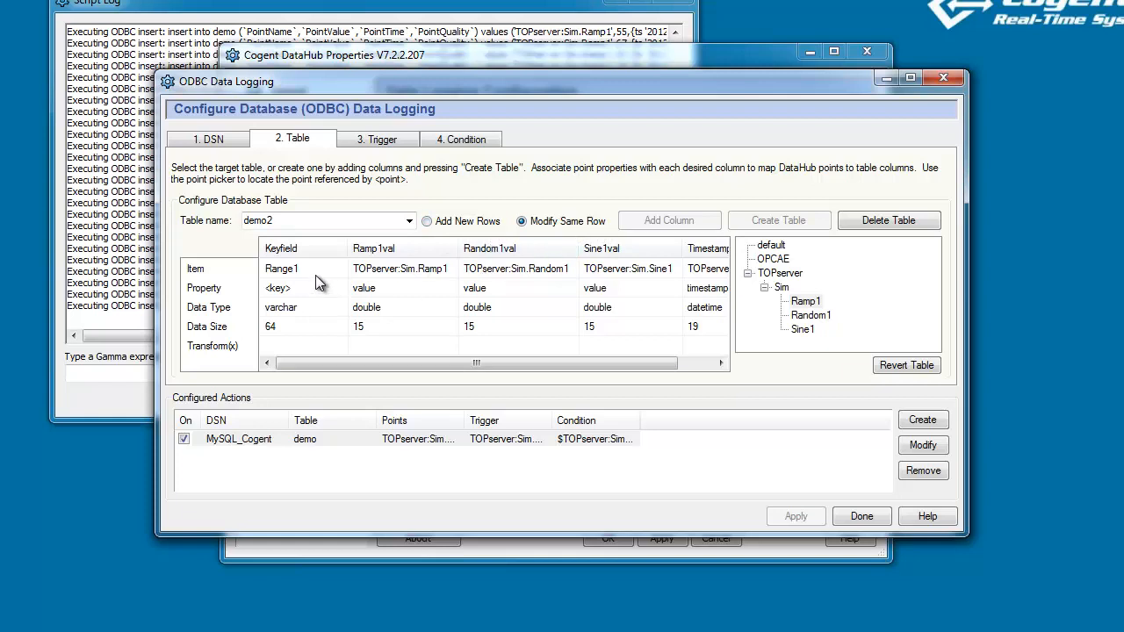
pyautogui.moveTo(535, 334)
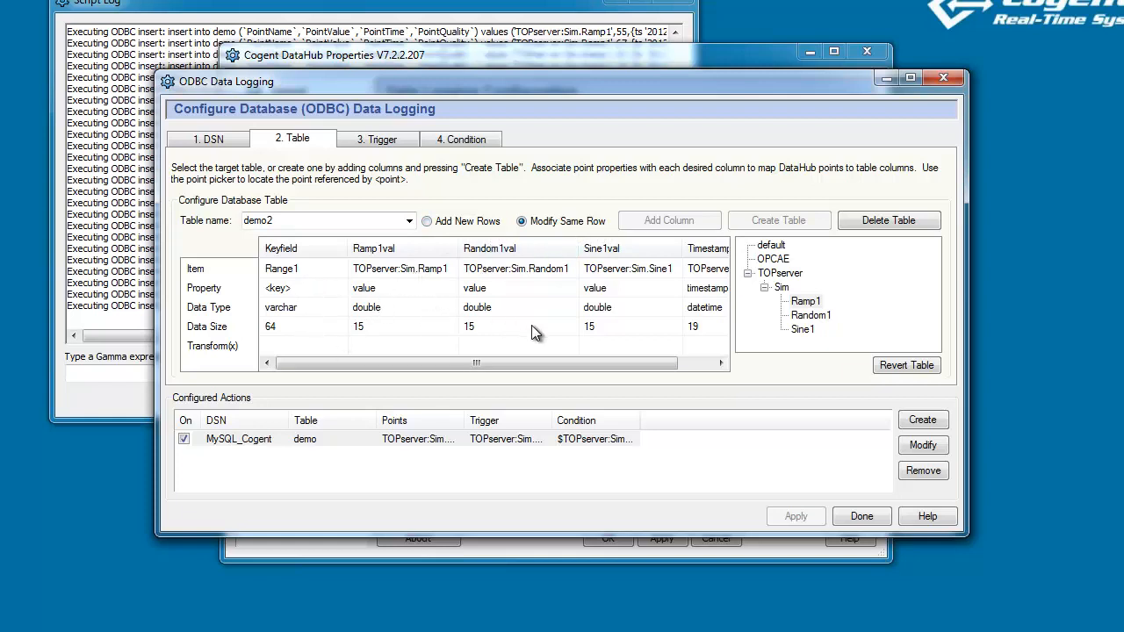
pyautogui.moveTo(481, 312)
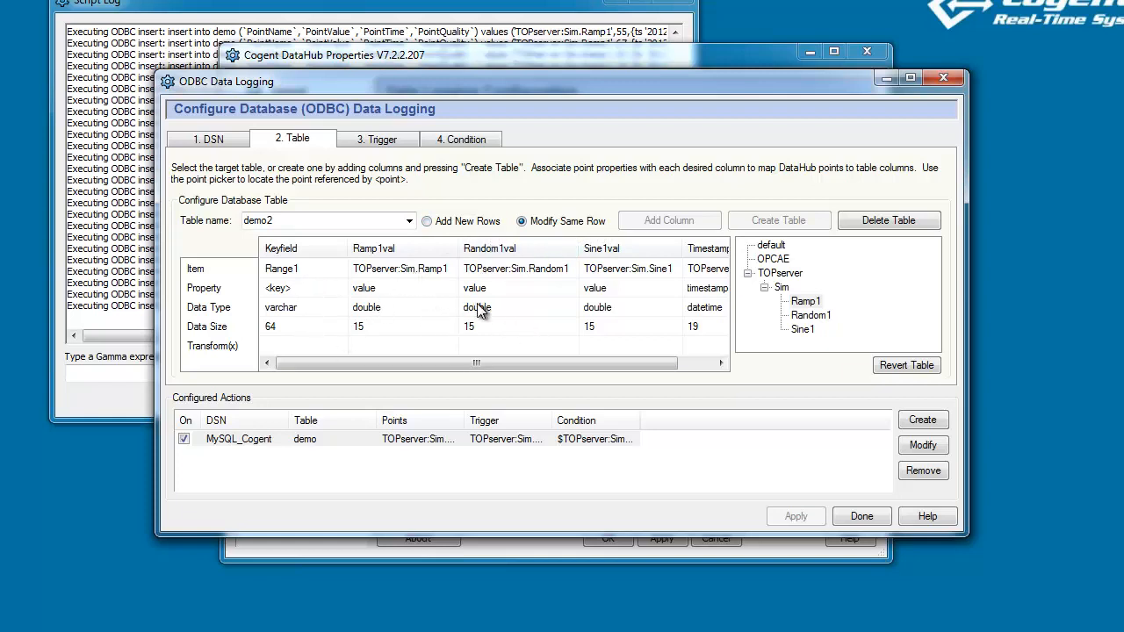
pyautogui.moveTo(527, 338)
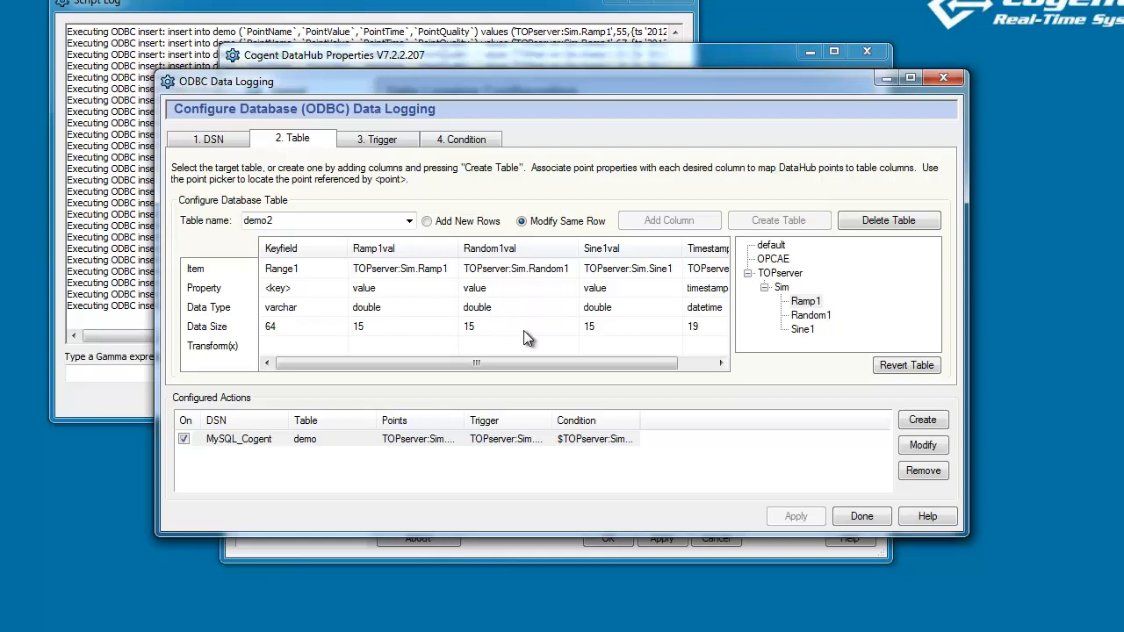
pyautogui.moveTo(625, 290)
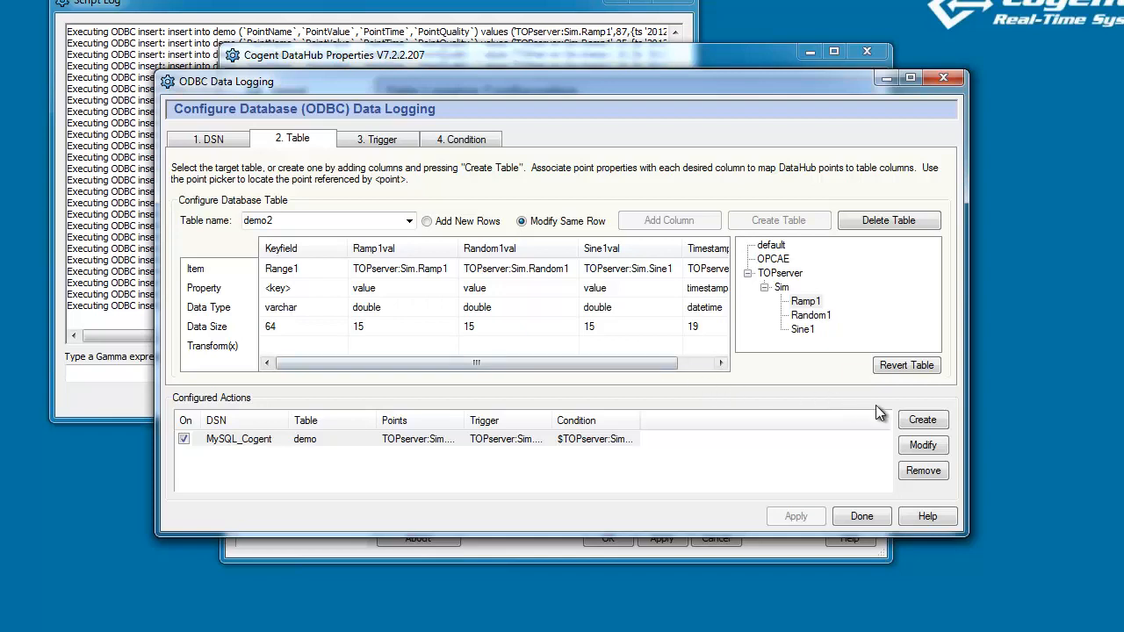
# Create the demo2 setup as a second configured action and select it for editing
pyautogui.click(923, 418)
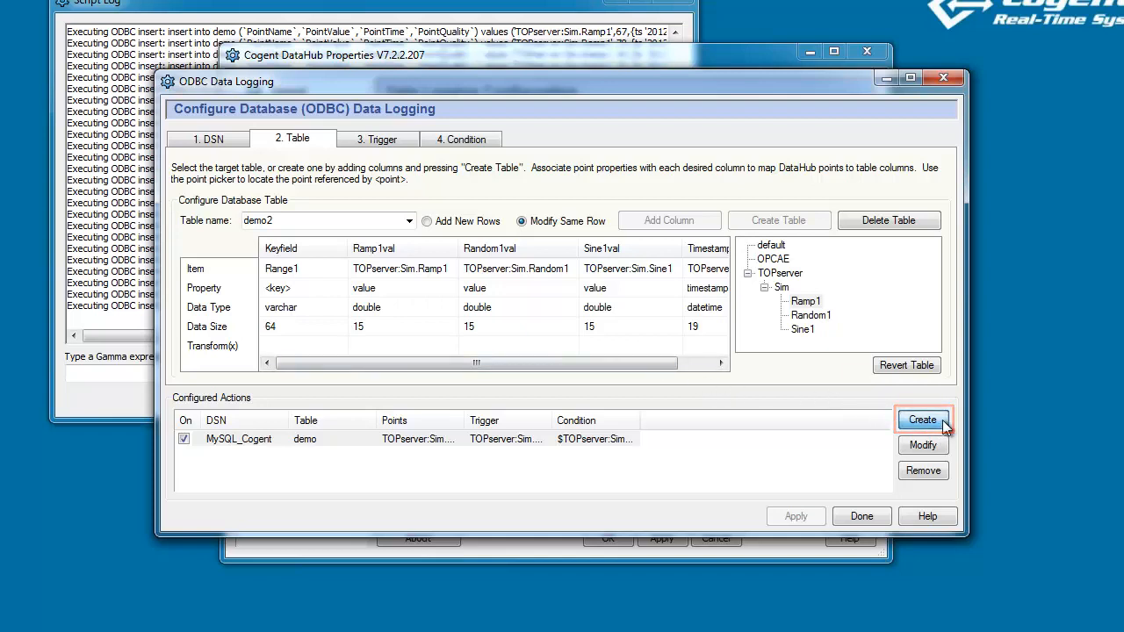
pyautogui.click(924, 419)
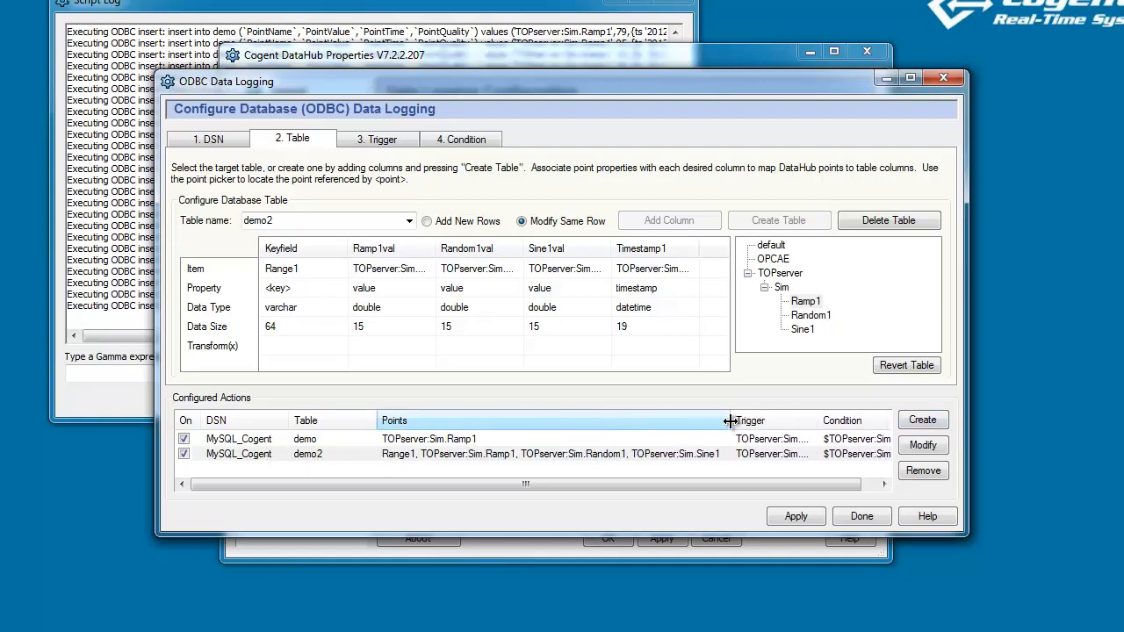
pyautogui.click(308, 453)
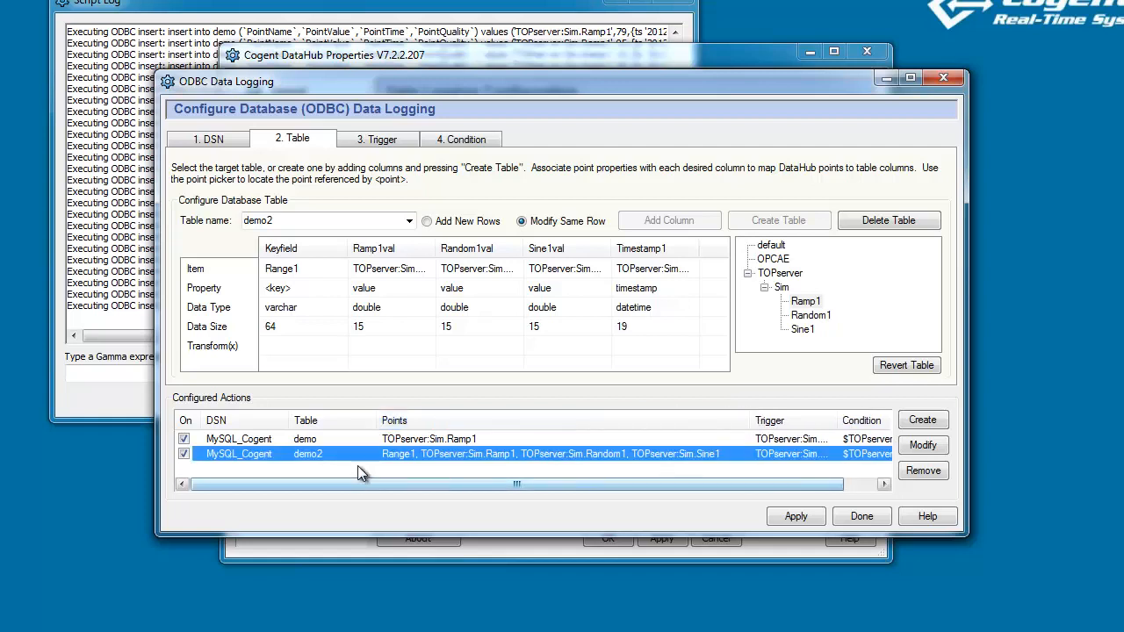
pyautogui.moveTo(506, 446)
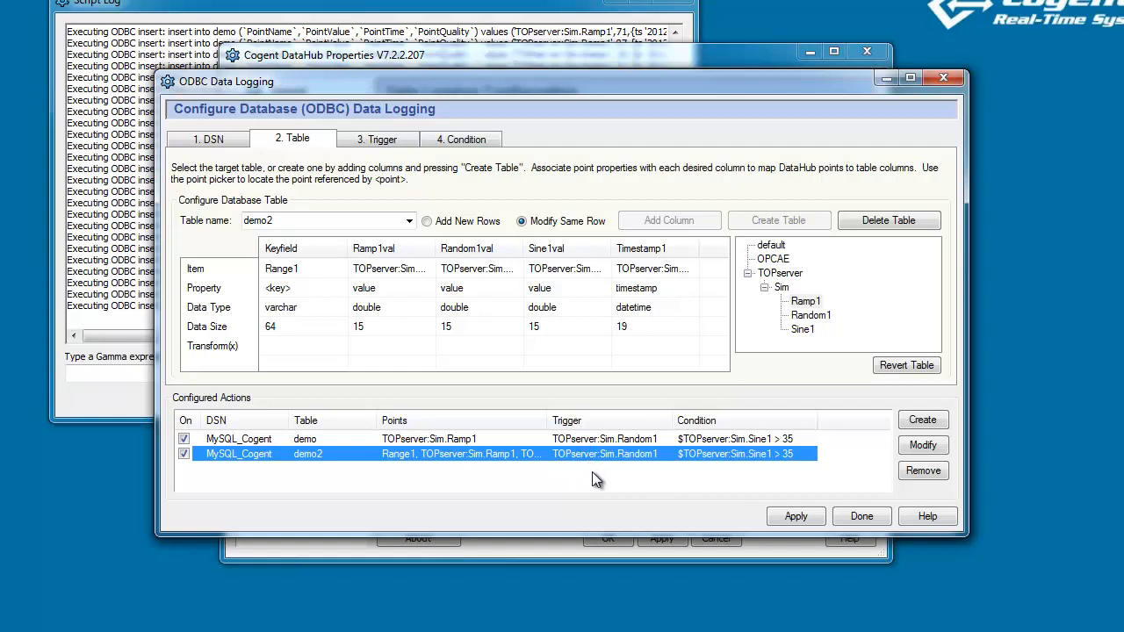
pyautogui.moveTo(597, 481)
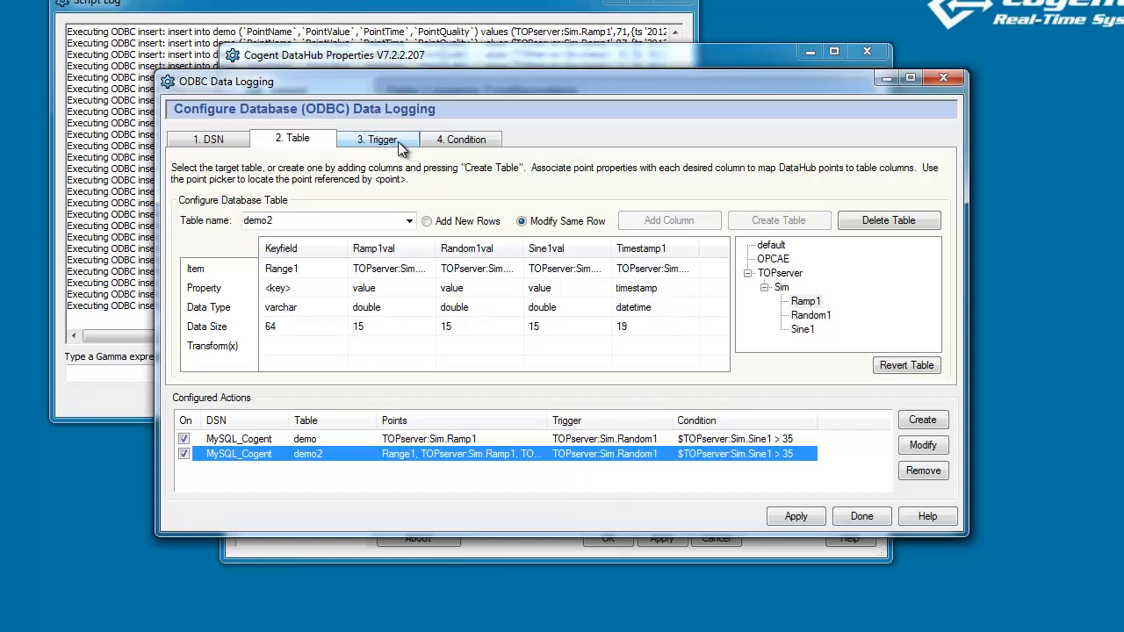
# Switch the demo2 action's trigger to a Repeat Timer of 5 seconds
pyautogui.click(377, 139)
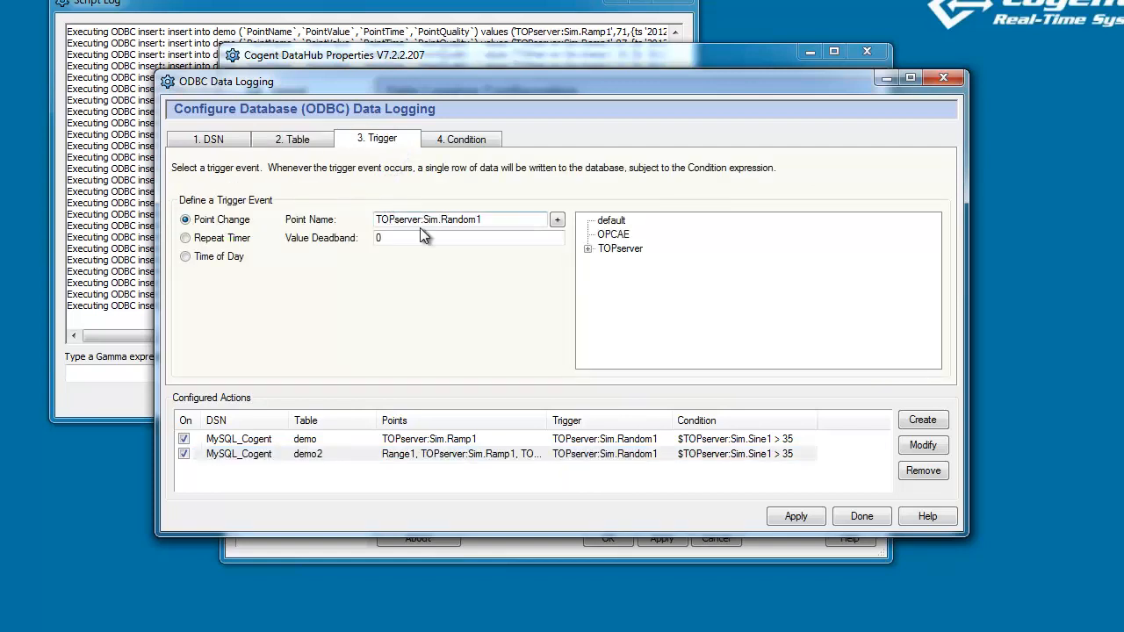
pyautogui.click(491, 219)
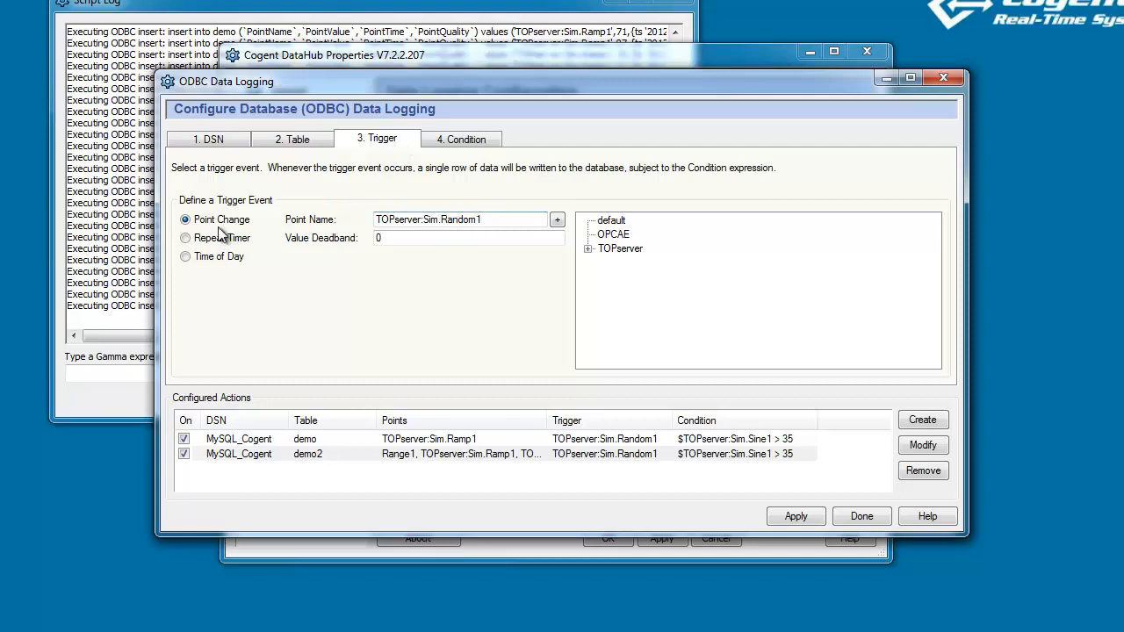
pyautogui.click(186, 239)
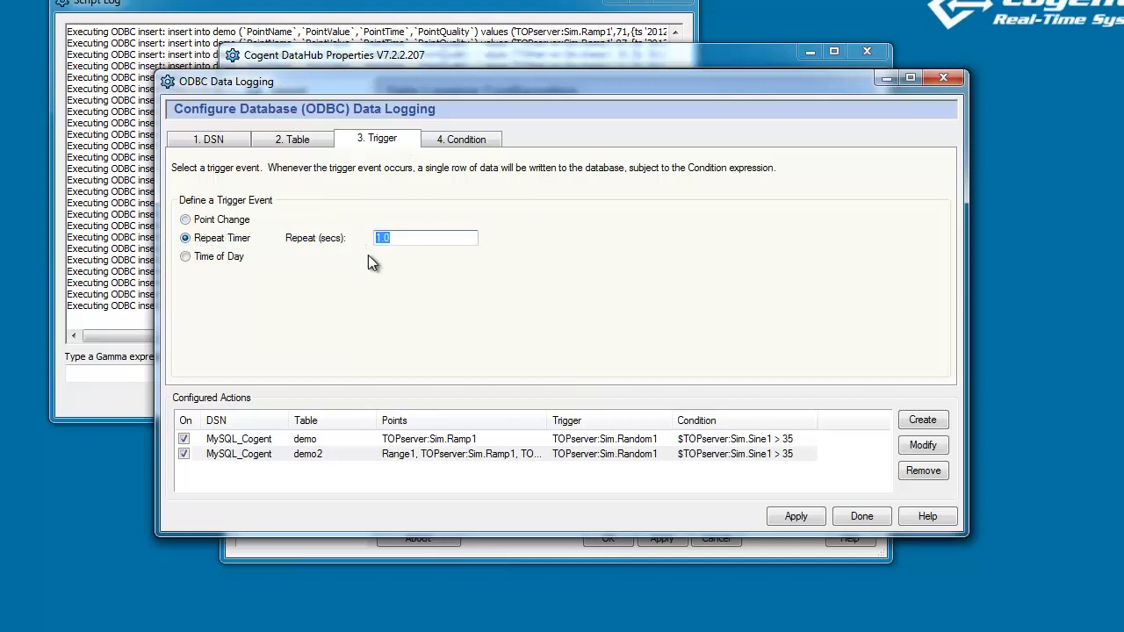
pyautogui.moveTo(407, 270)
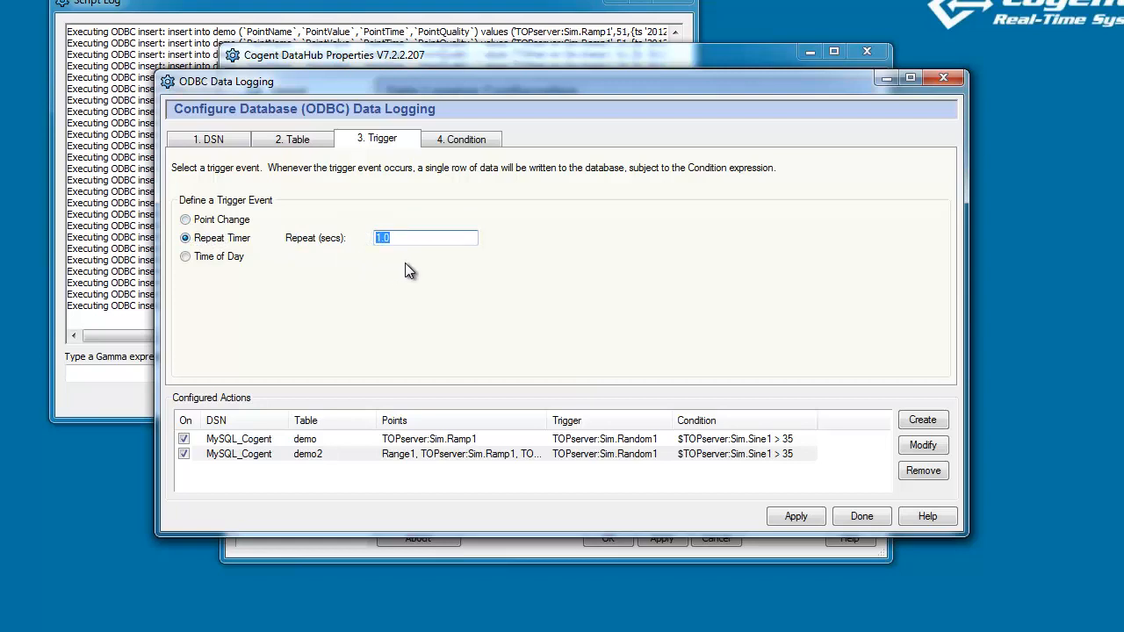
pyautogui.write('5')
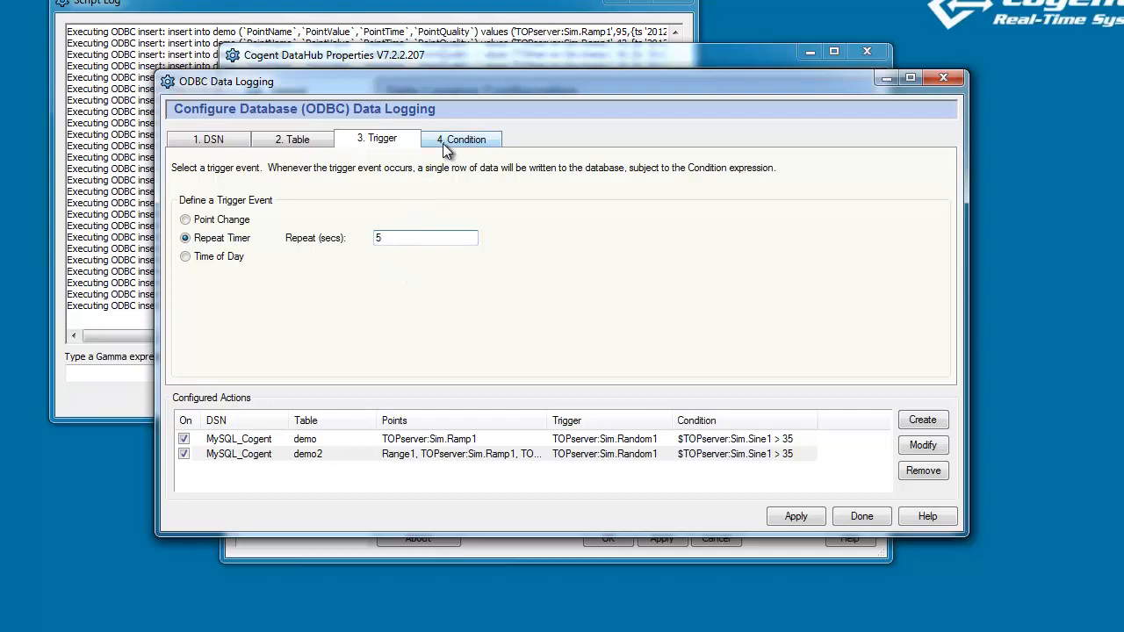
# Uncheck the $TOPserver:Sim.Sine1 > 35 condition for the demo2 action
pyautogui.click(463, 139)
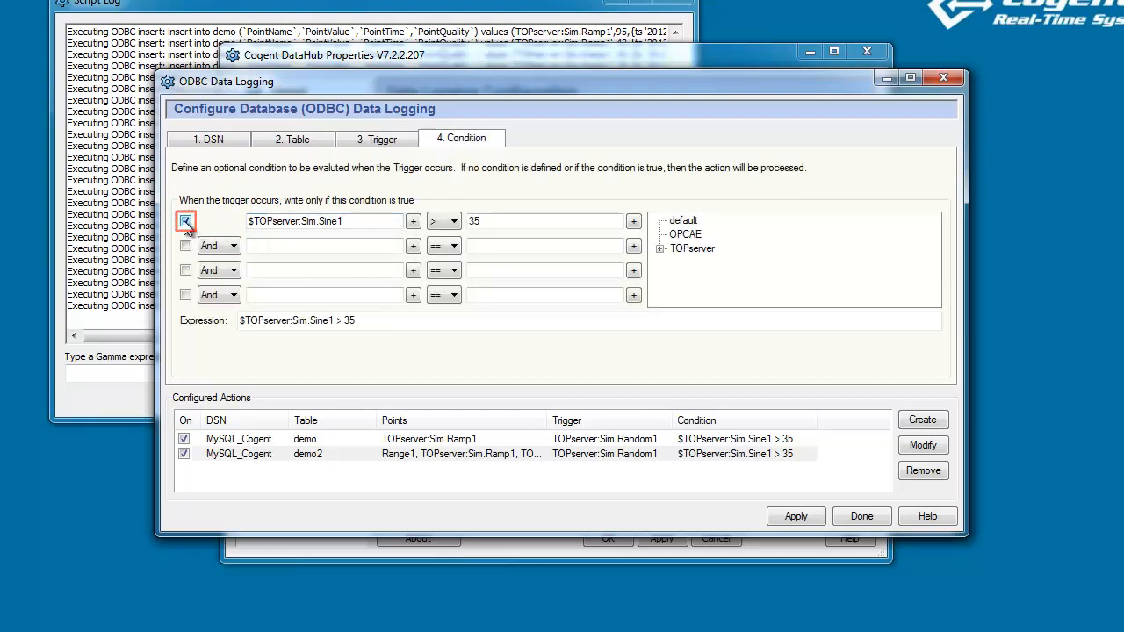
pyautogui.click(186, 221)
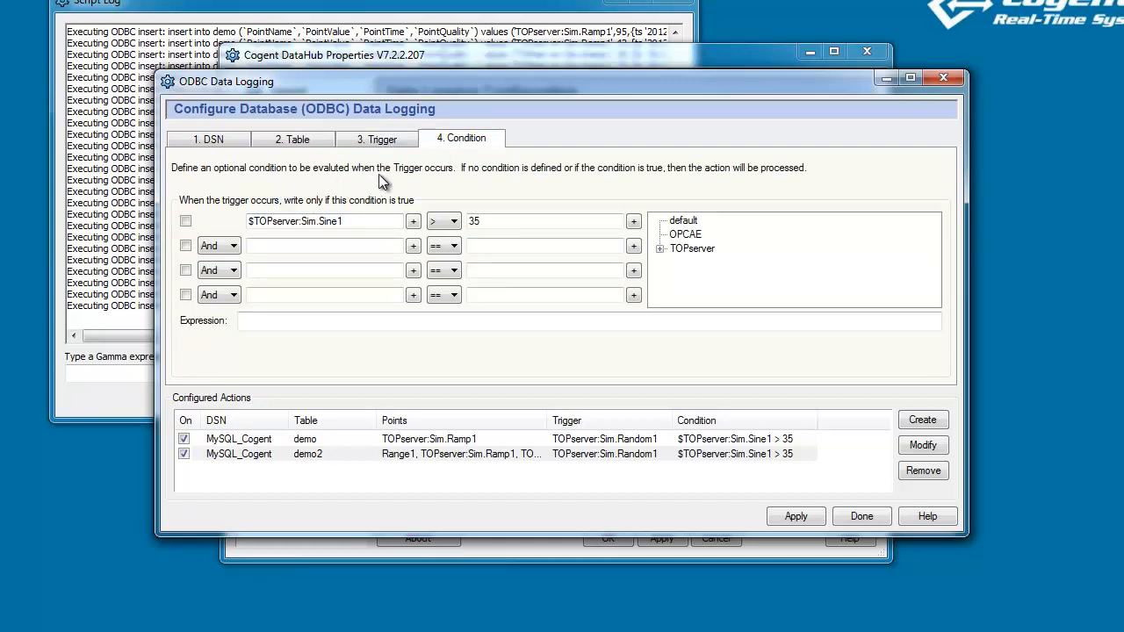
pyautogui.moveTo(397, 186)
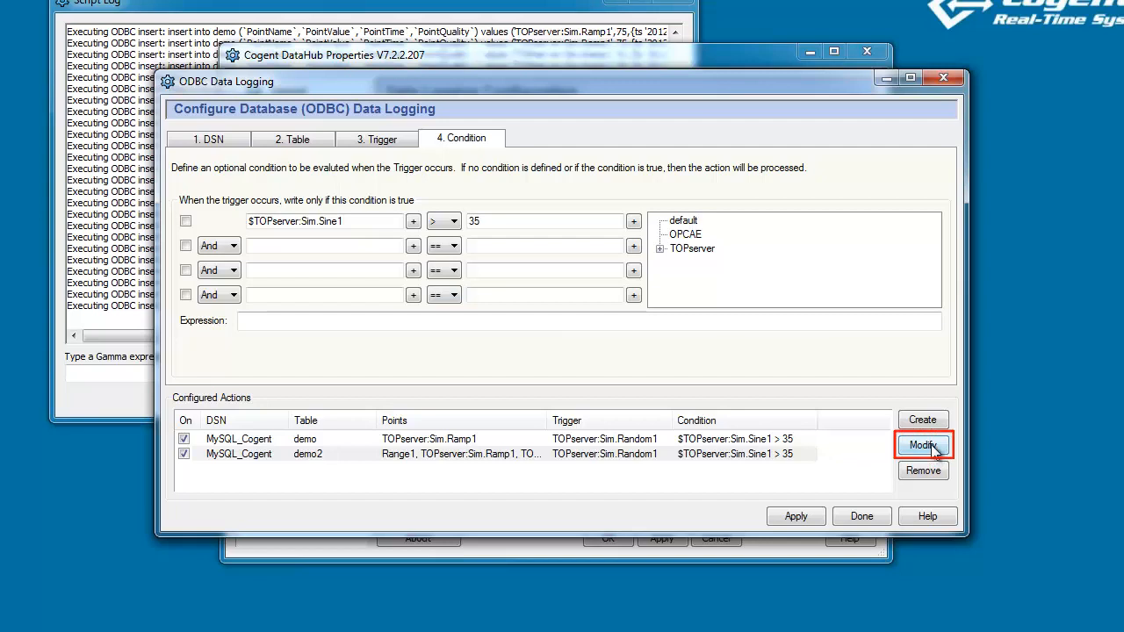
# Modify the demo2 configured action to save the 5-second timer with no condition
pyautogui.click(923, 446)
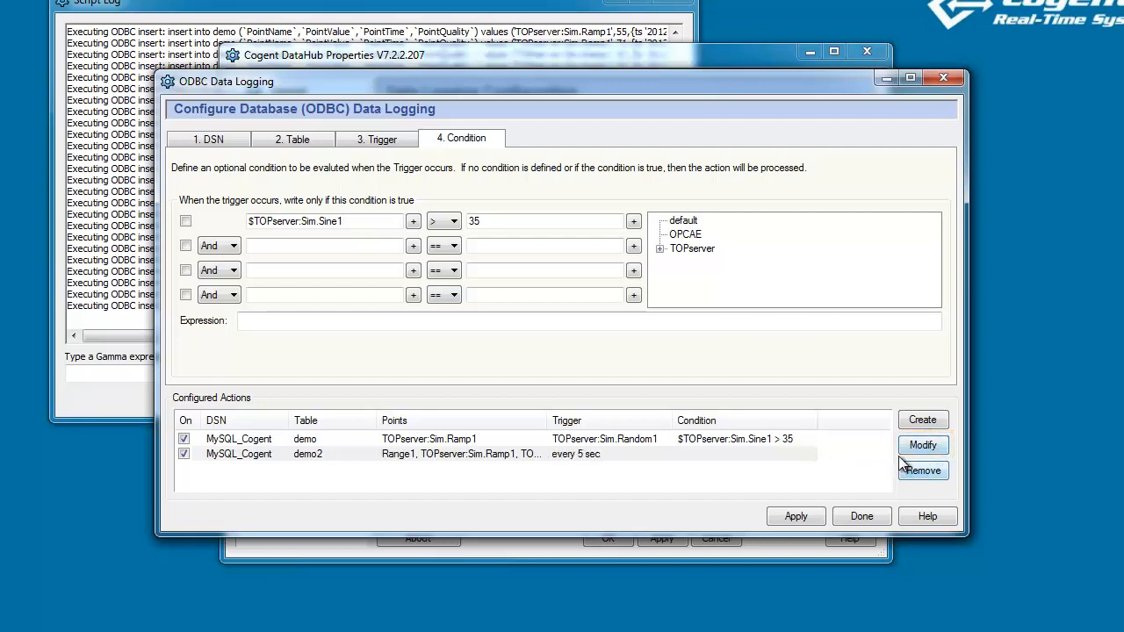
pyautogui.moveTo(801, 460)
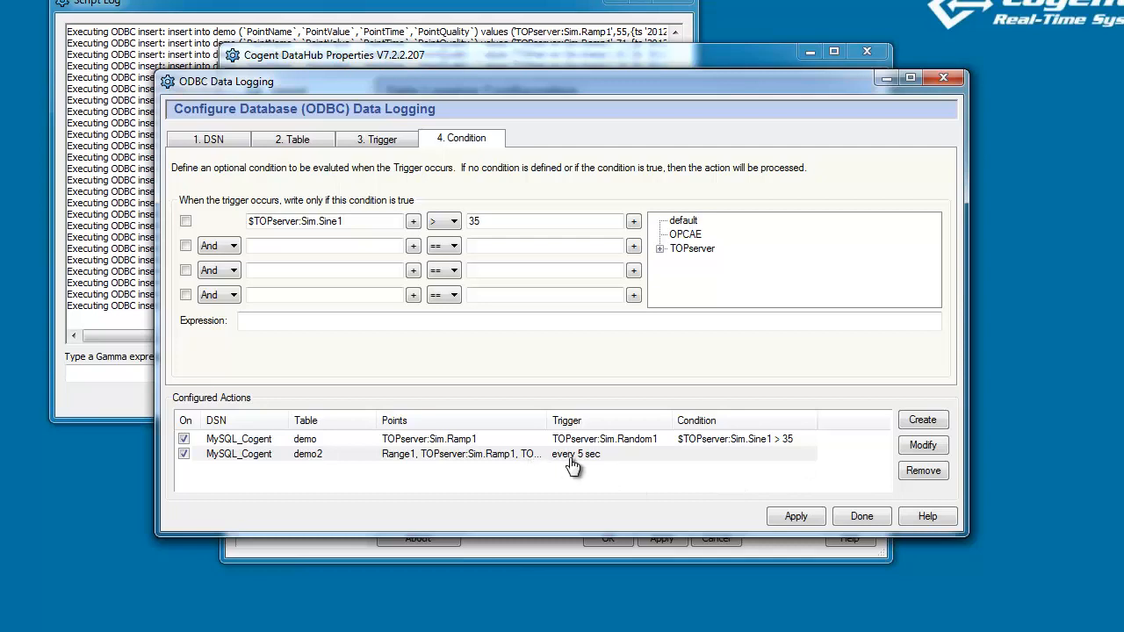
pyautogui.moveTo(619, 478)
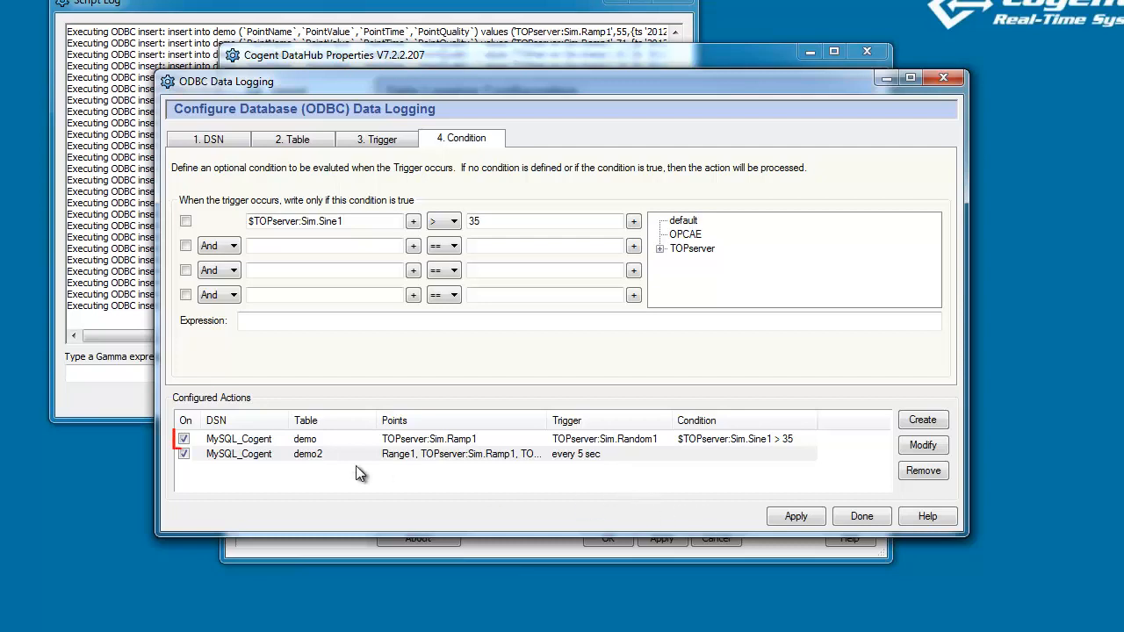
# Switch off the original demo table logging action in the Configured Actions list
pyautogui.click(182, 439)
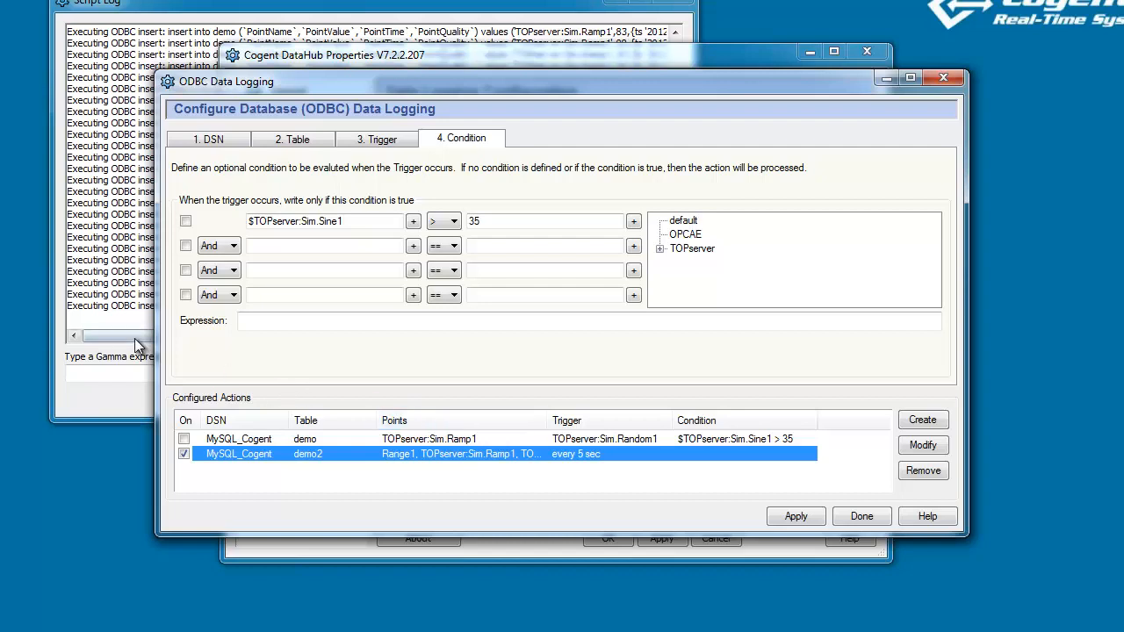
pyautogui.moveTo(244, 472)
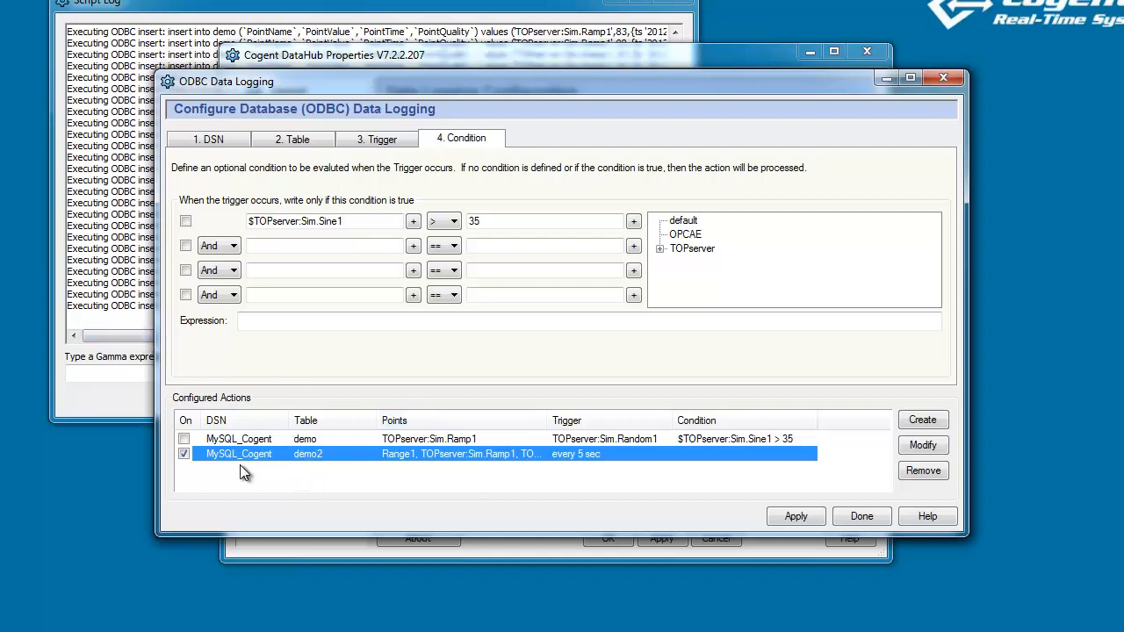
pyautogui.moveTo(242, 472)
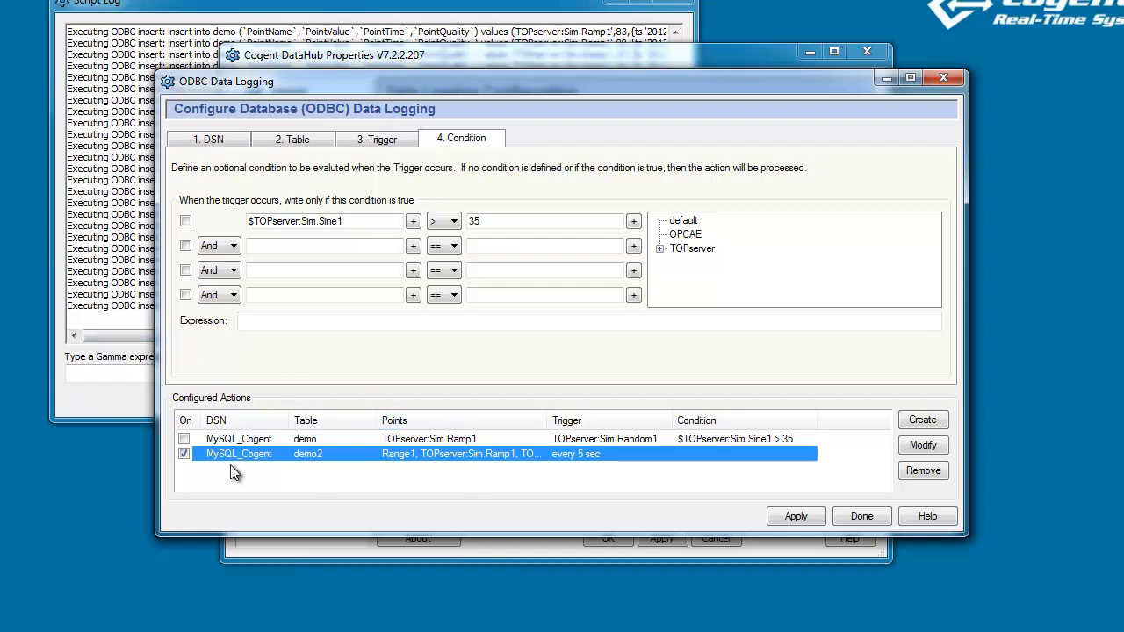
pyautogui.moveTo(330, 471)
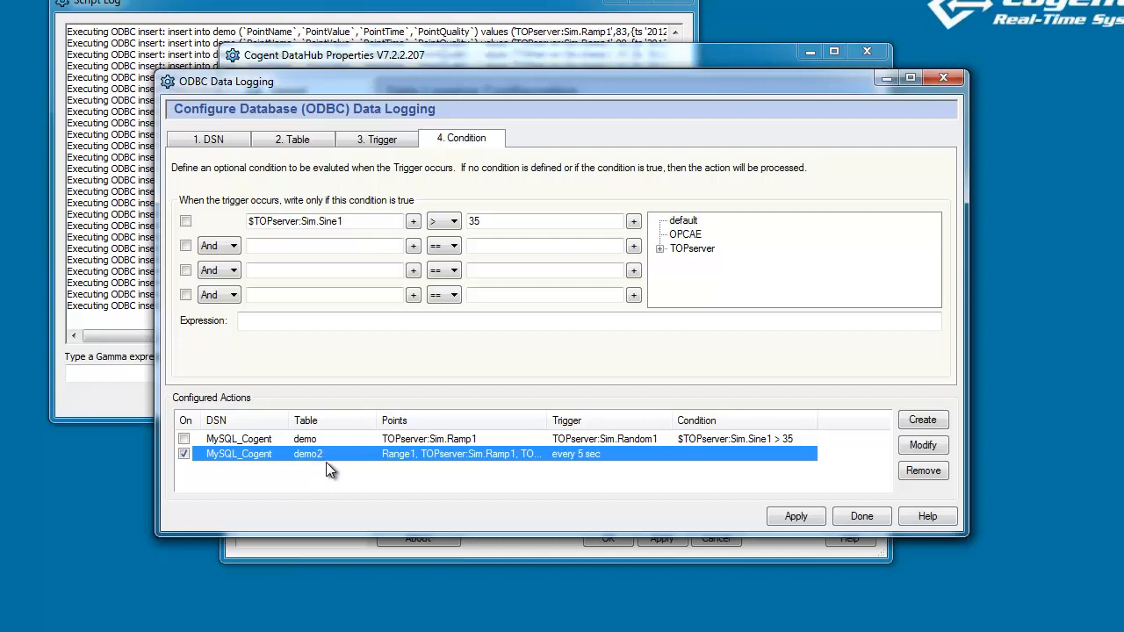
pyautogui.moveTo(448, 471)
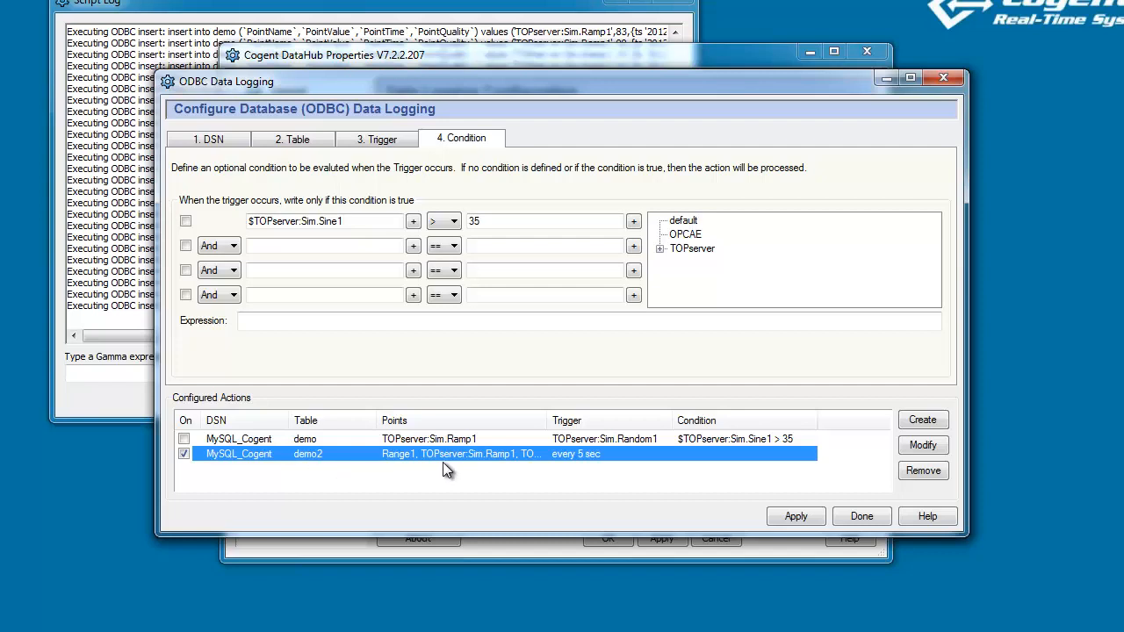
pyautogui.moveTo(390, 481)
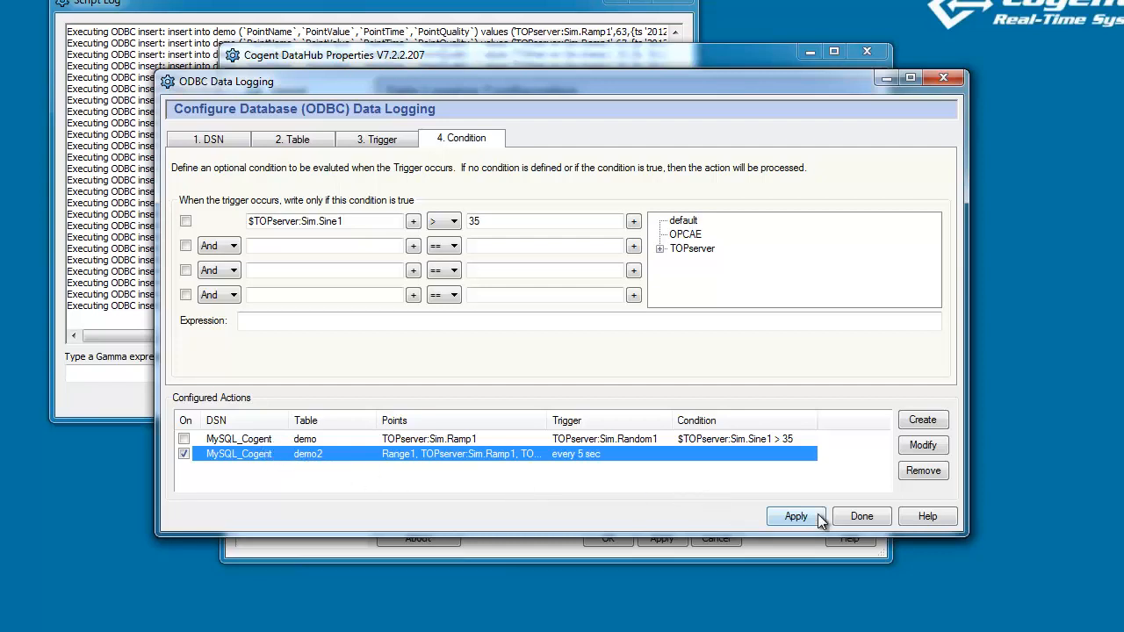
pyautogui.click(795, 516)
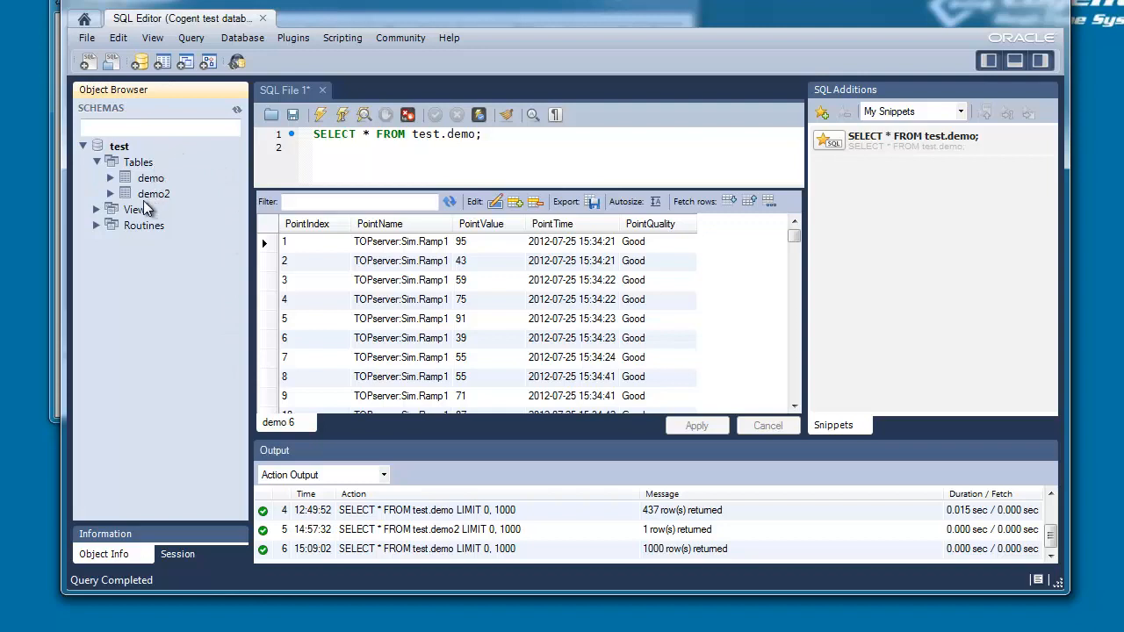
pyautogui.moveTo(144, 186)
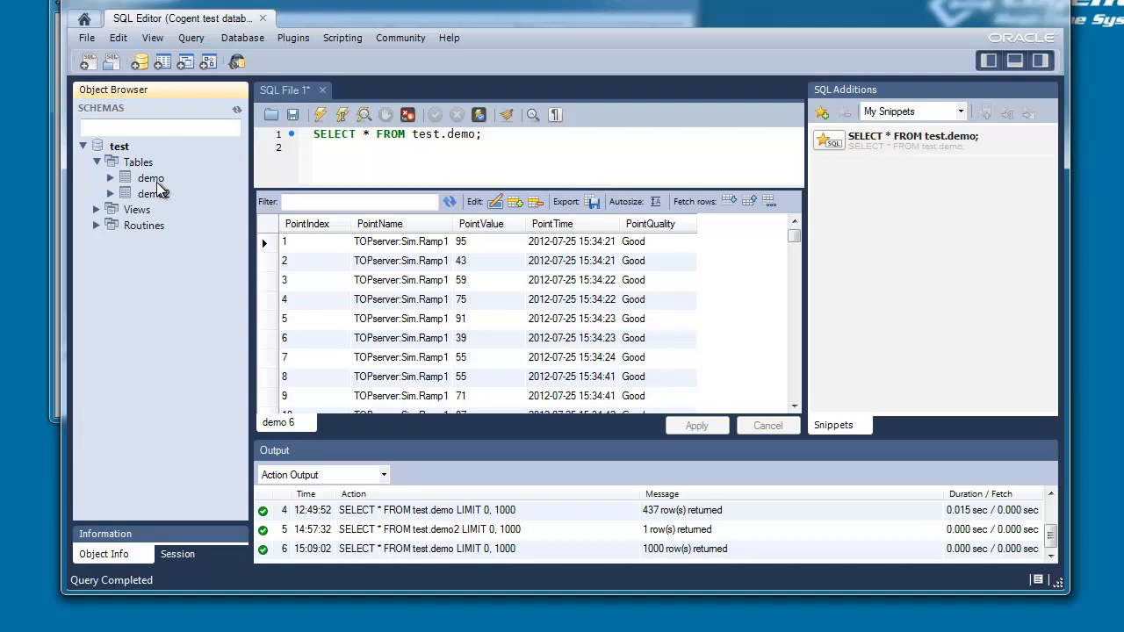
pyautogui.moveTo(185, 207)
pyautogui.write('2')
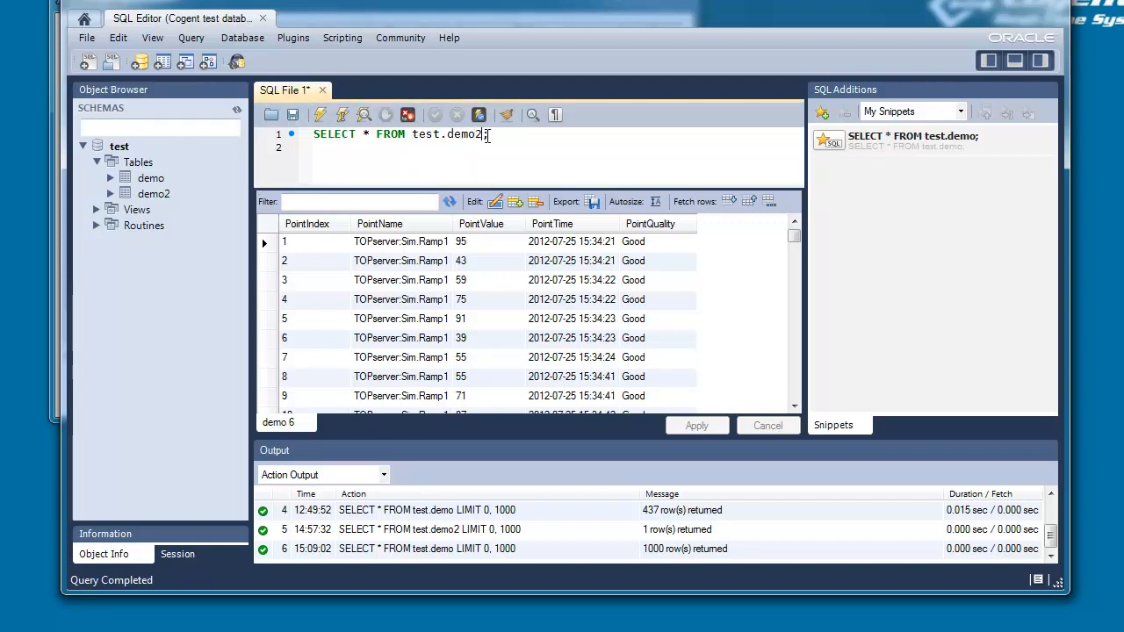
pyautogui.moveTo(323, 116)
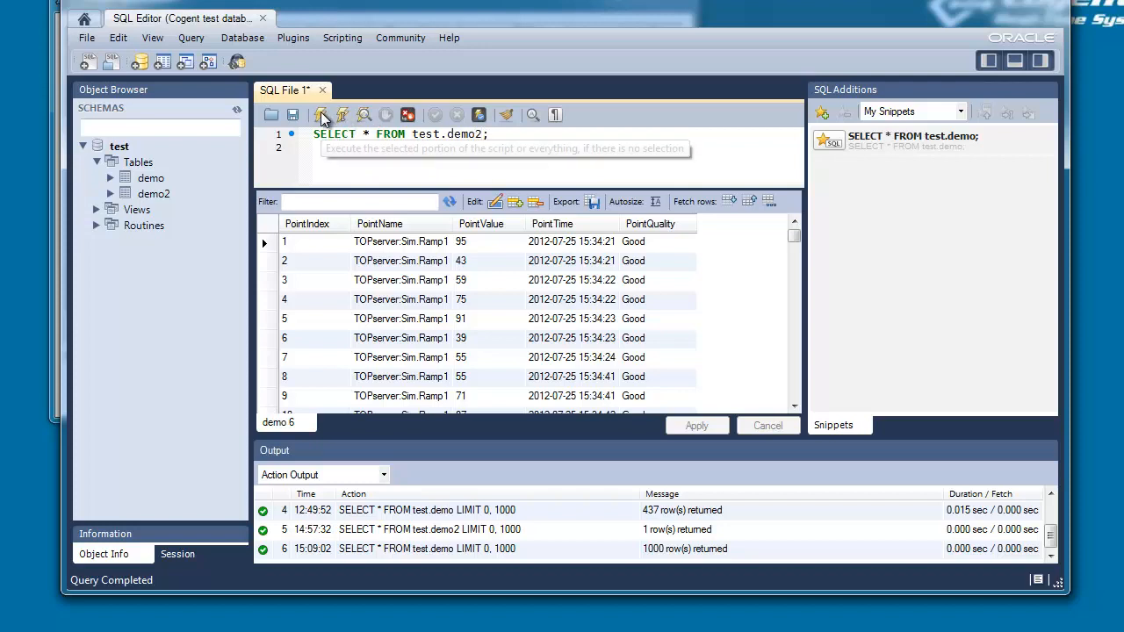
# Run the demo2 query and refresh the result grid twice to see the Range1 row update
pyautogui.click(320, 116)
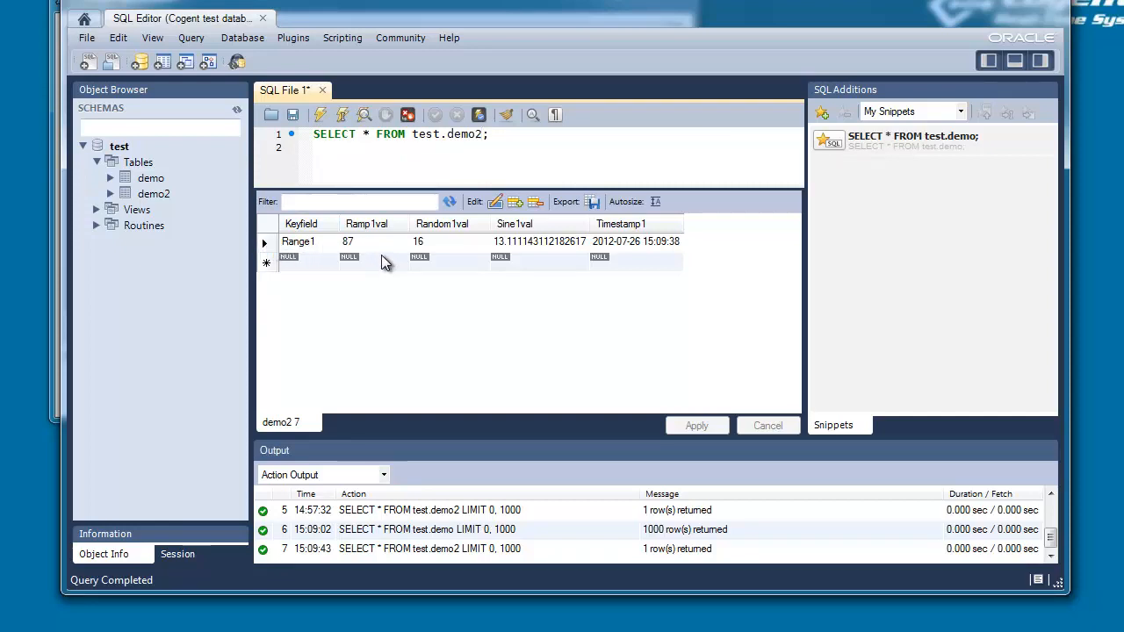
pyautogui.moveTo(449, 200)
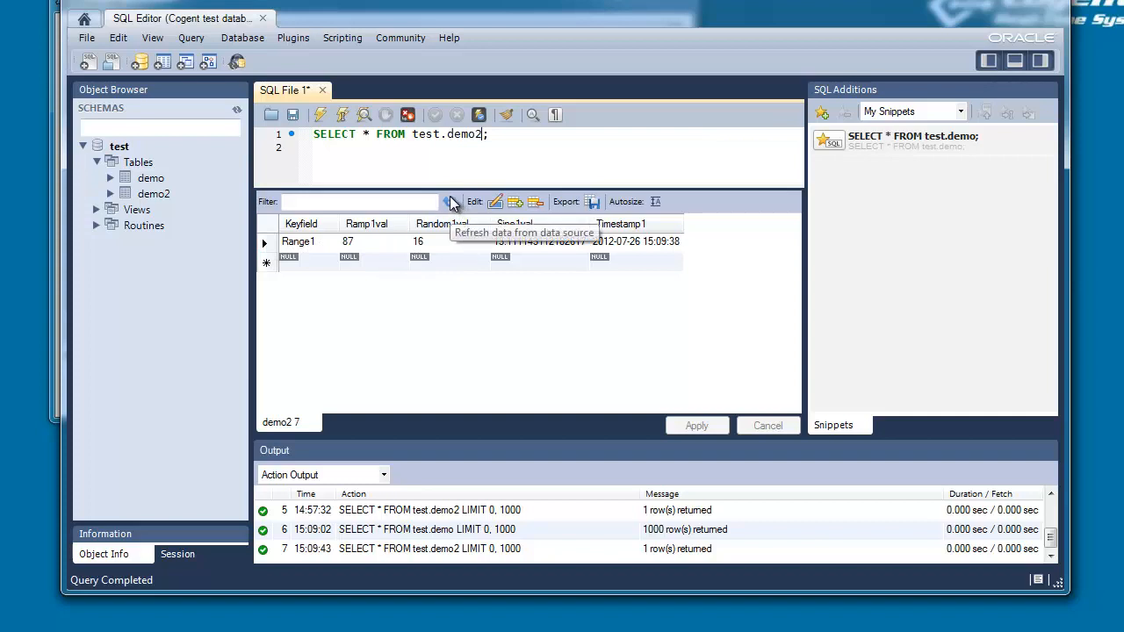
pyautogui.click(450, 200)
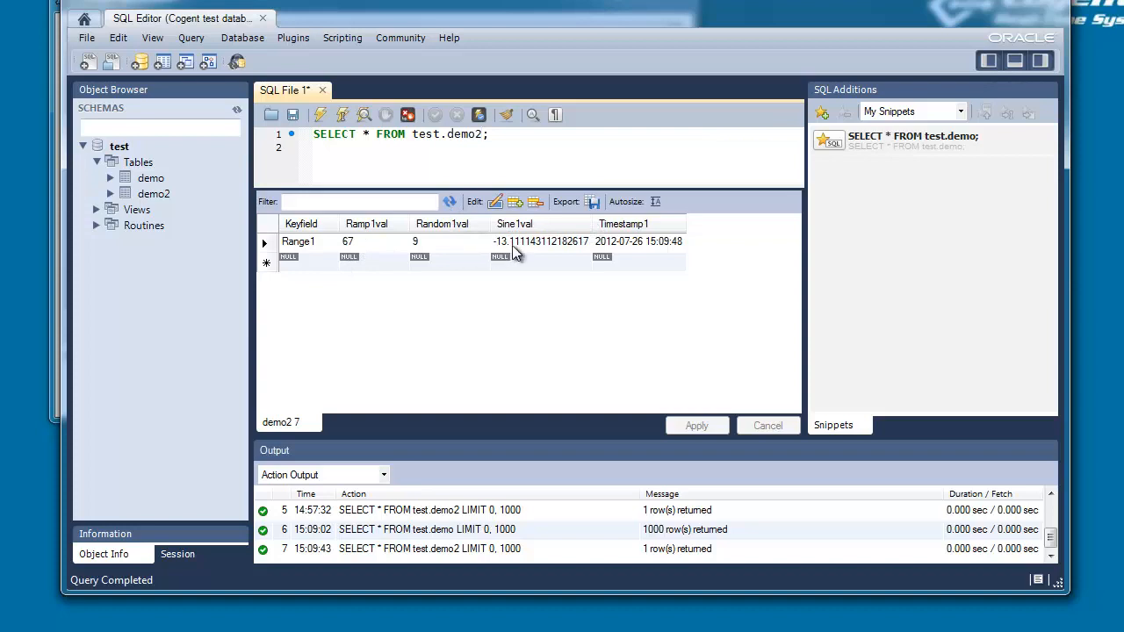
pyautogui.moveTo(450, 202)
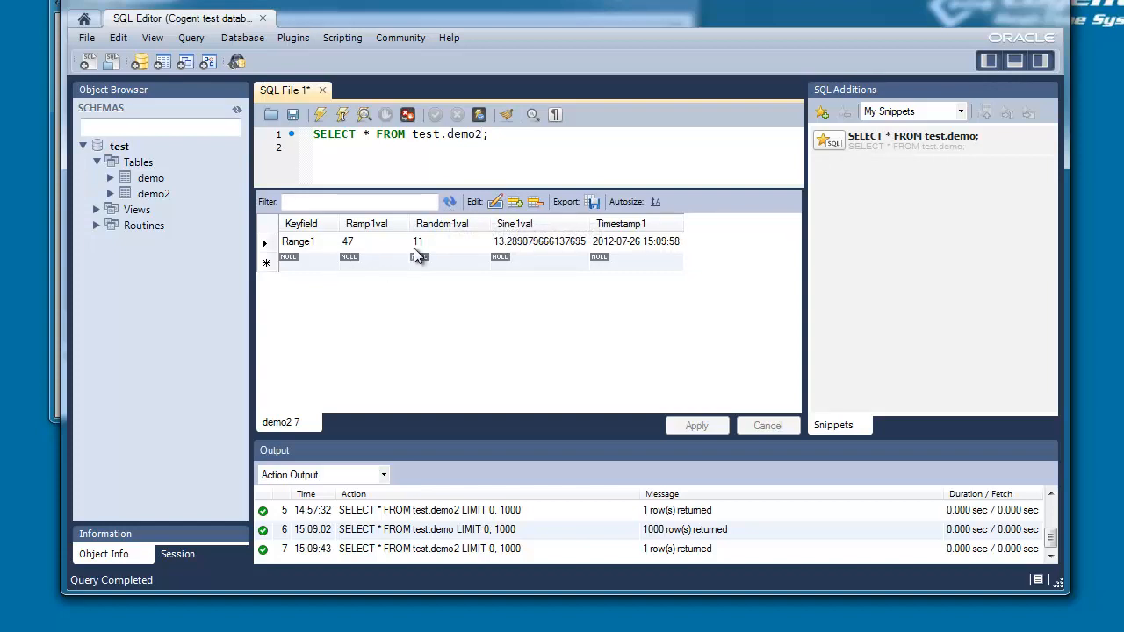
pyautogui.moveTo(449, 203)
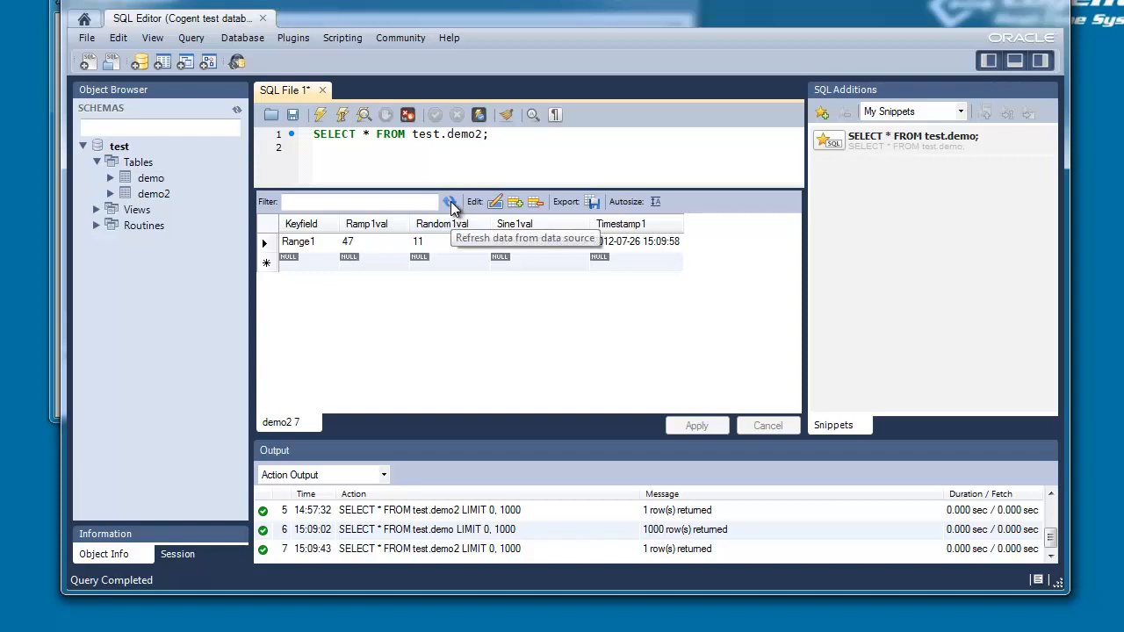
pyautogui.click(449, 201)
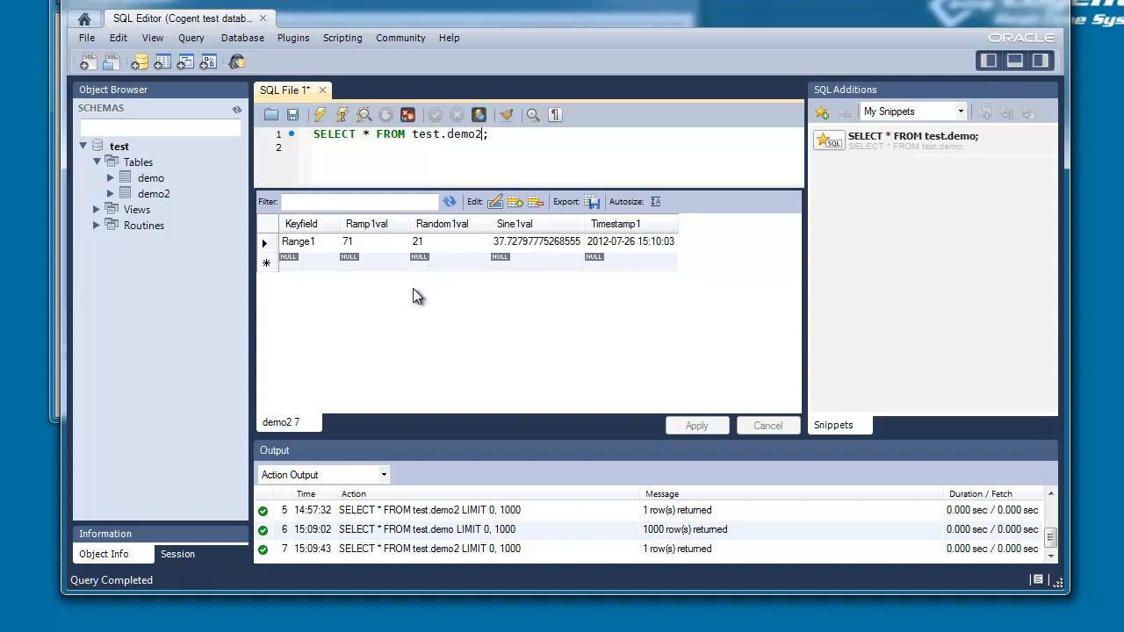
pyautogui.moveTo(412, 367)
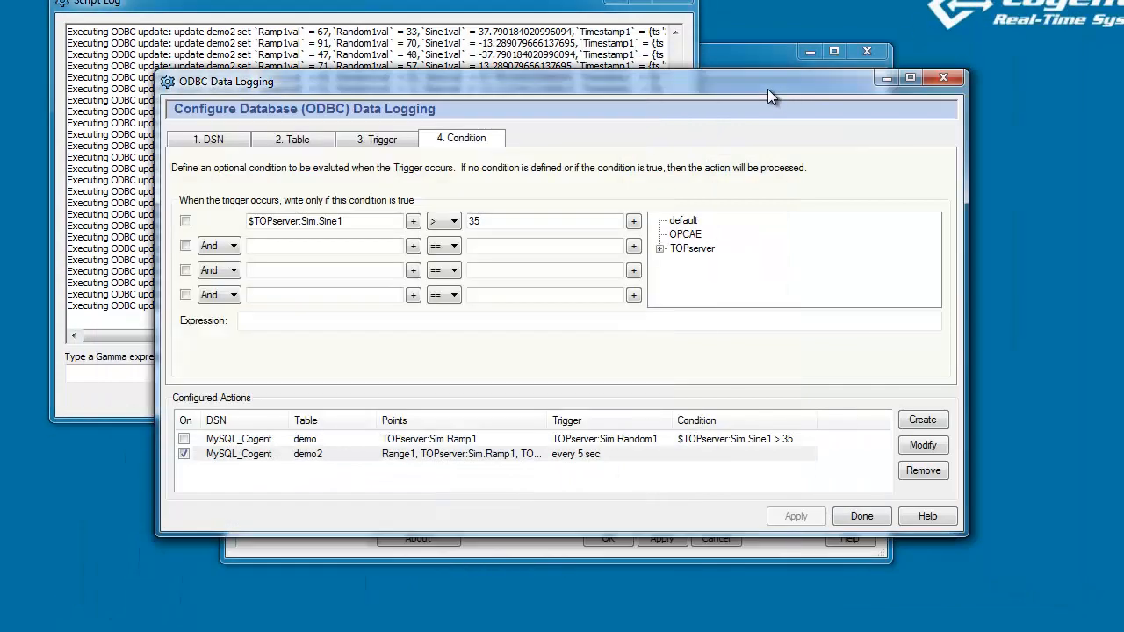
pyautogui.moveTo(305, 154)
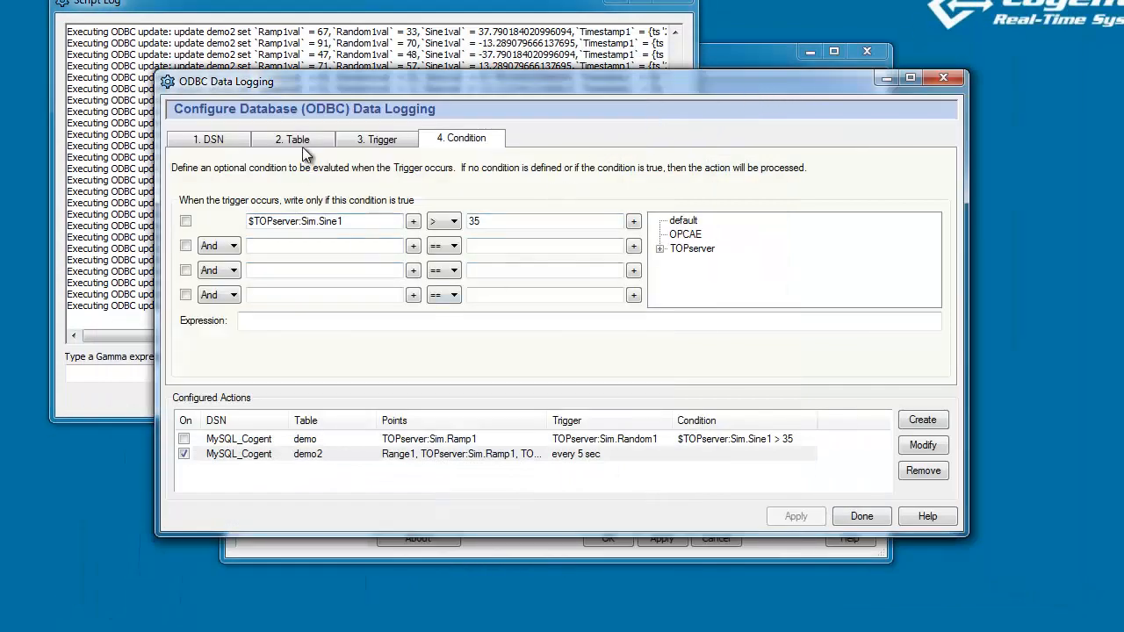
# Show the '2. Table' settings for demo2 with its column mapping and same-row updating
pyautogui.click(294, 139)
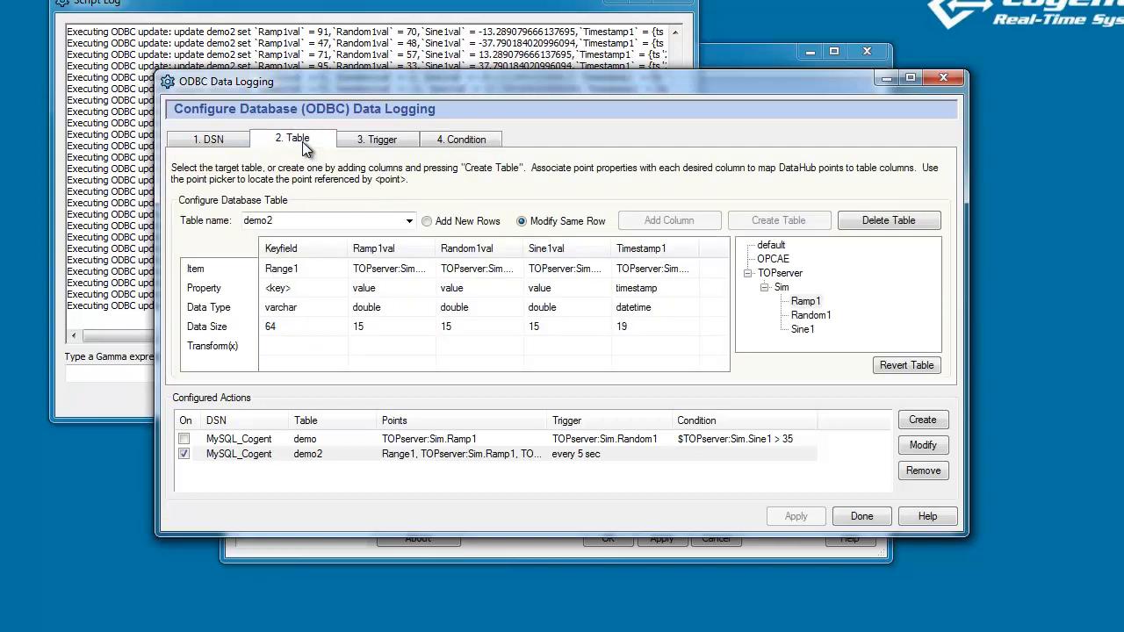